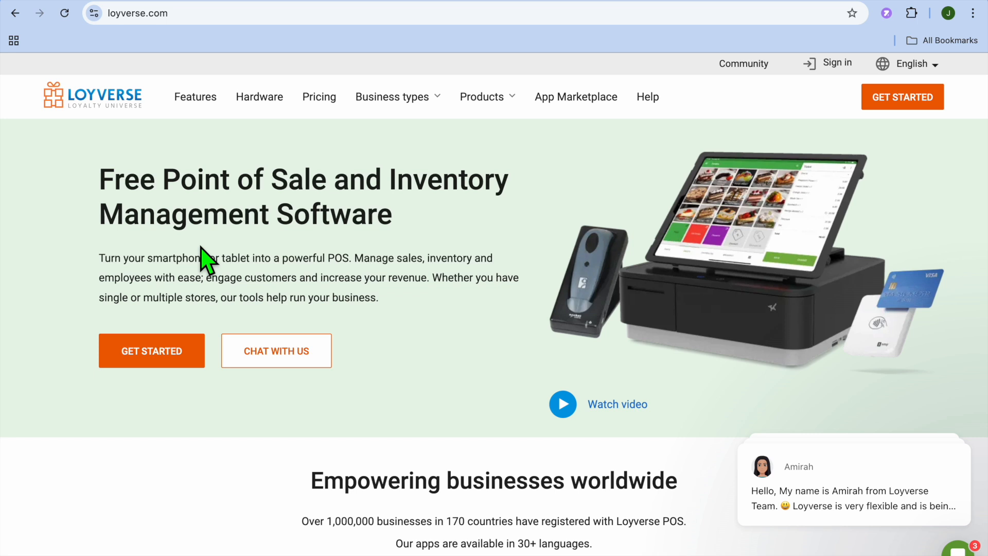
Read the Loyverse homepage from the hero banner through Point of sale and POS payment solutions.
scroll(down, 3)
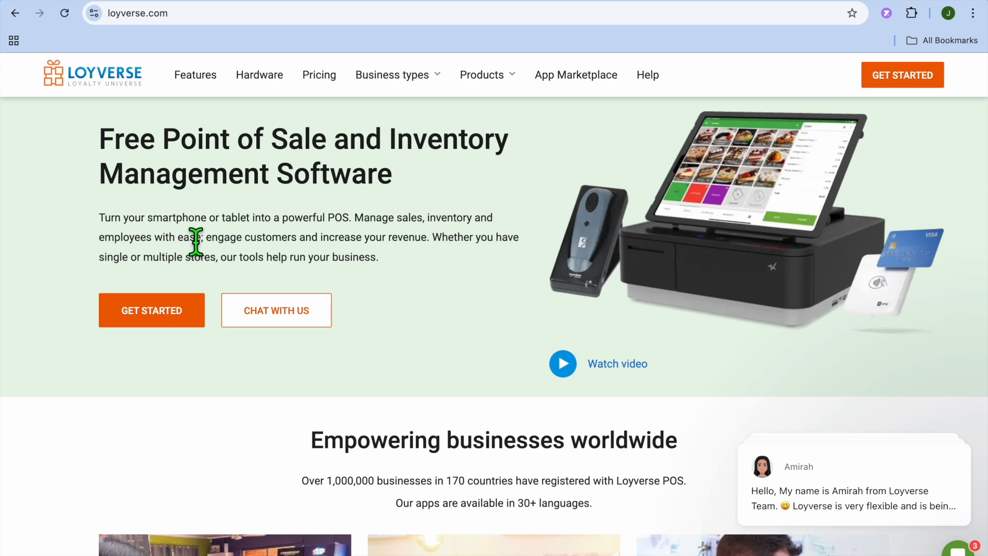
scroll(down, 3)
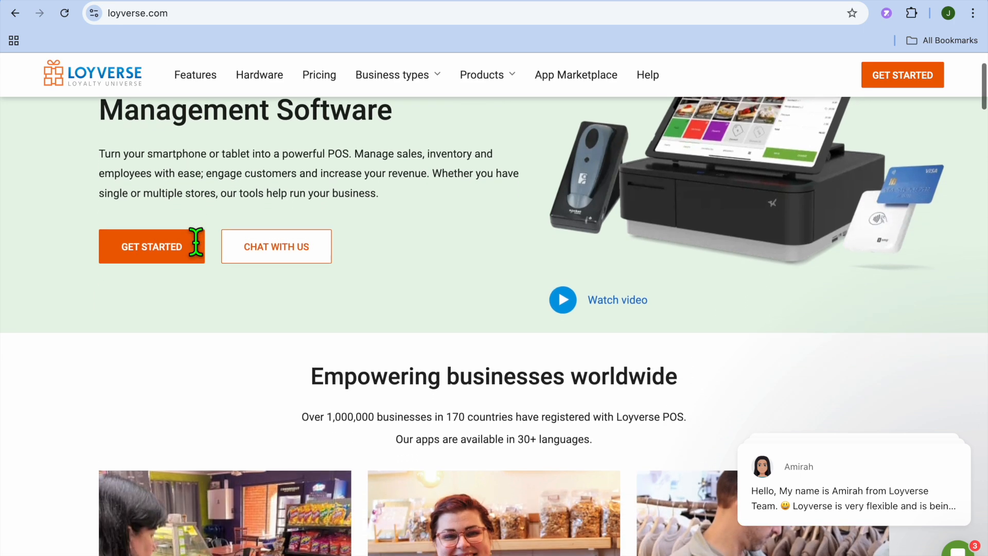
scroll(down, 3)
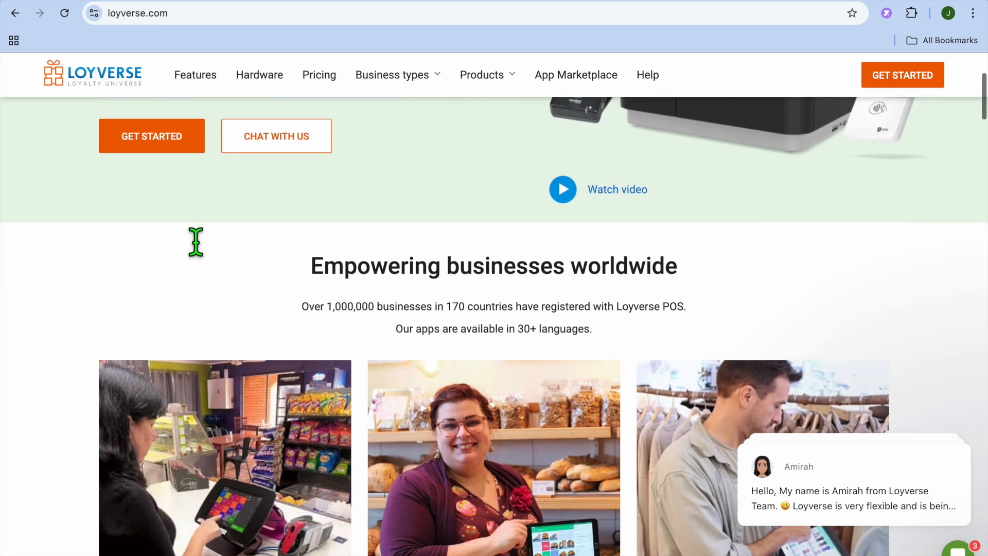
scroll(down, 3)
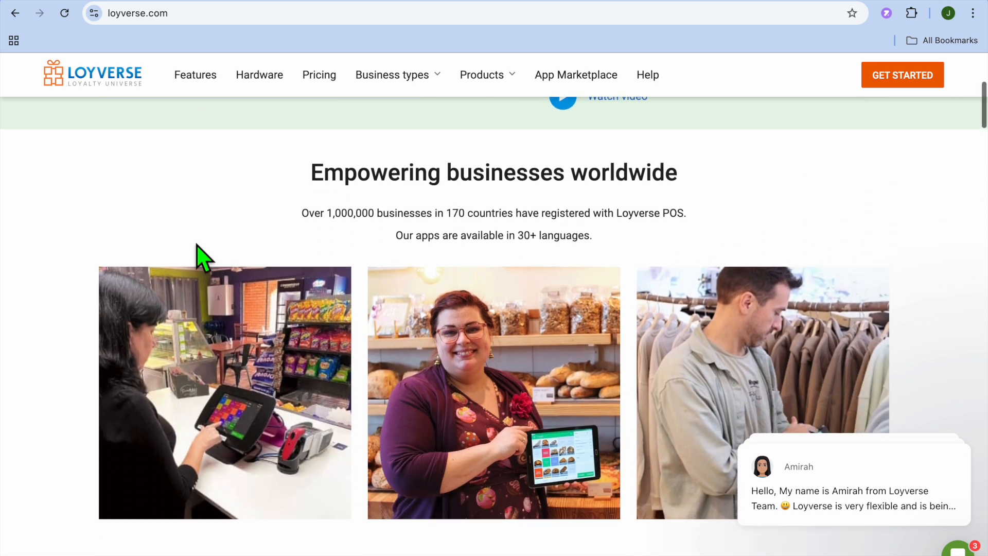
scroll(down, 3)
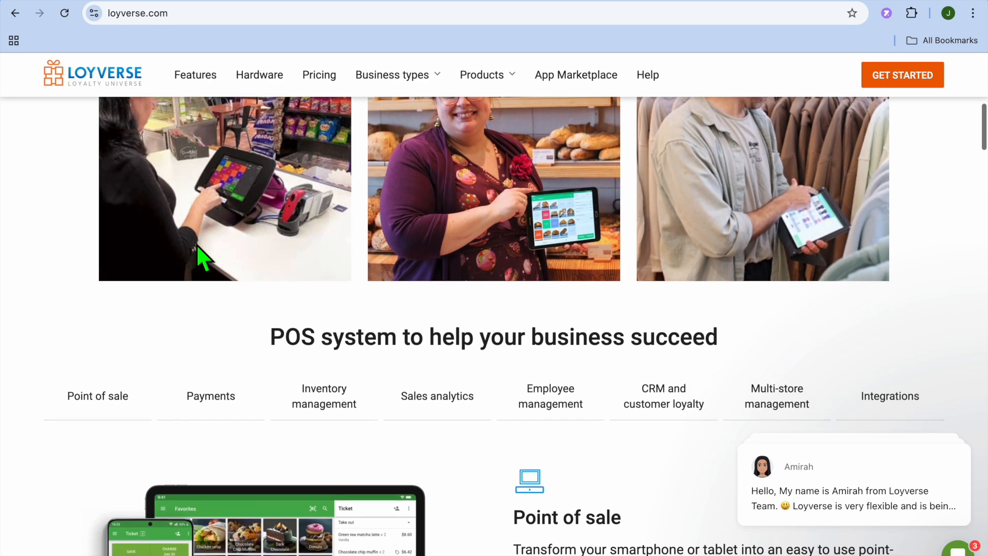
scroll(down, 3)
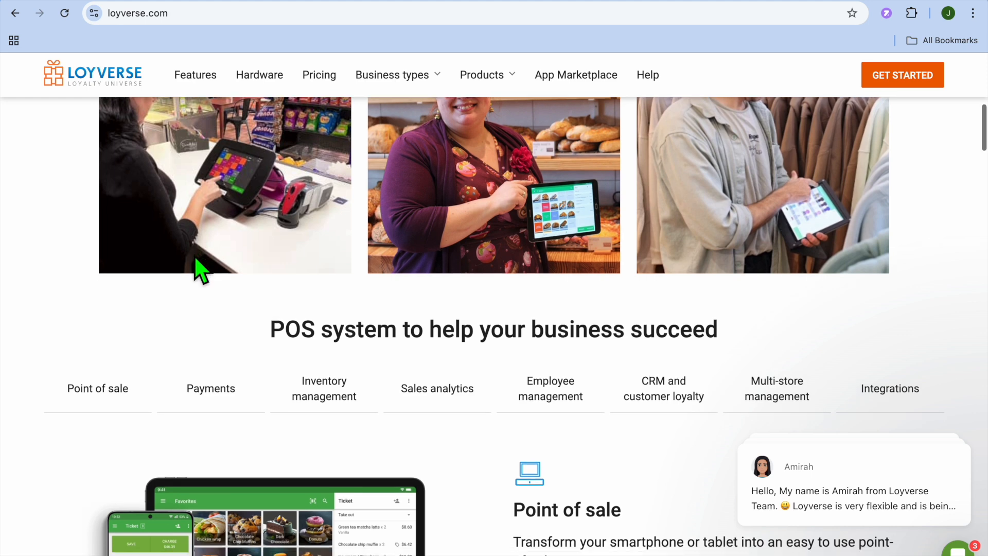
scroll(down, 3)
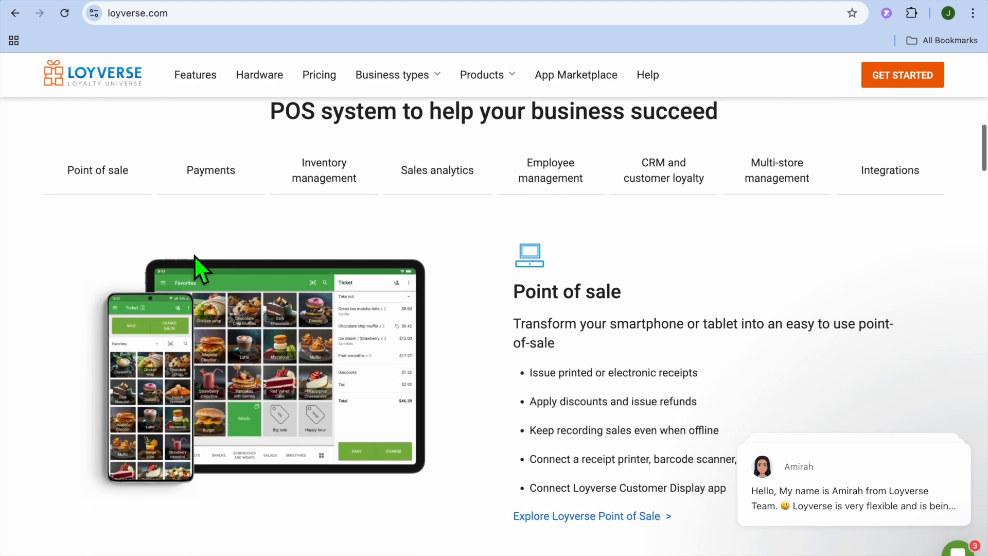
scroll(down, 3)
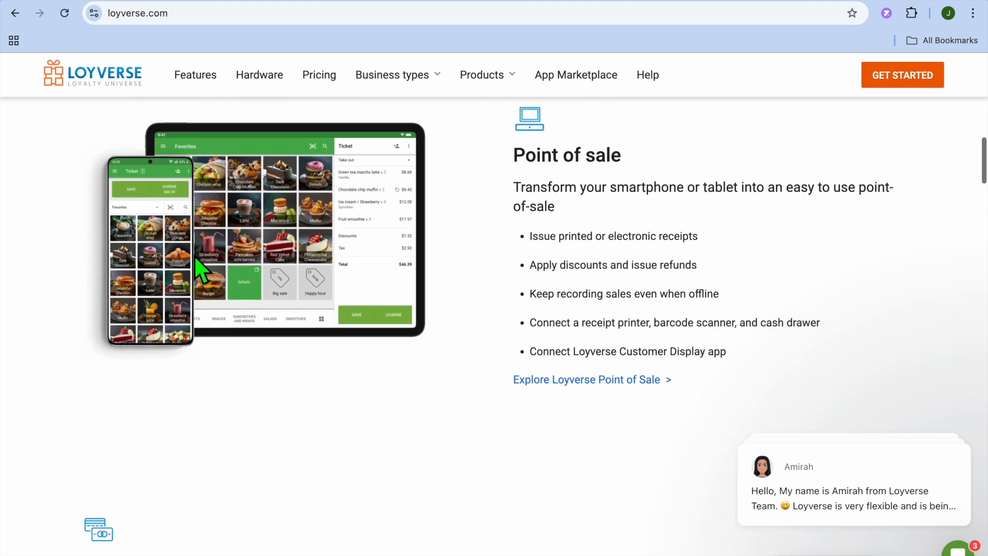
scroll(down, 3)
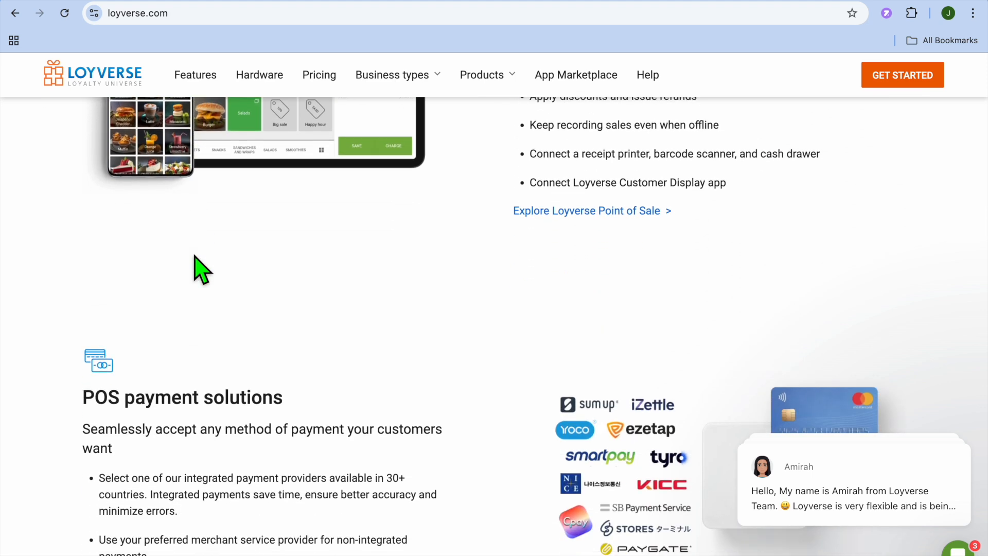
Continue down Loyverse past Inventory management to the Sales analytics features.
scroll(down, 3)
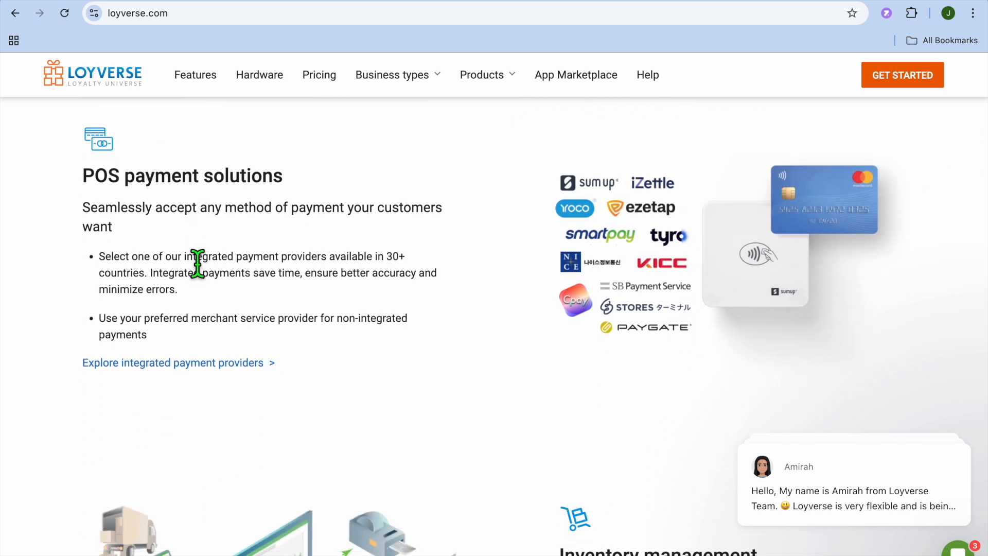
scroll(down, 3)
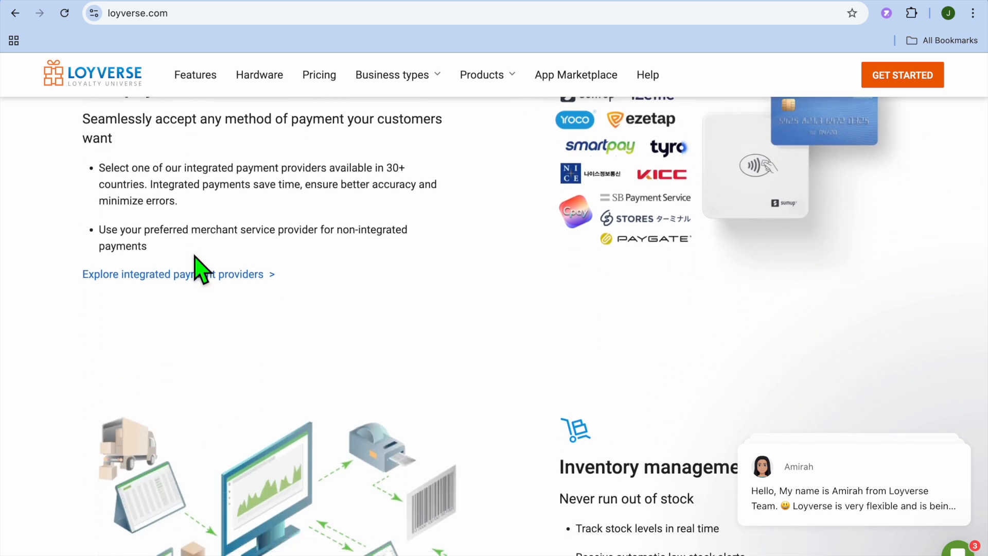
scroll(down, 3)
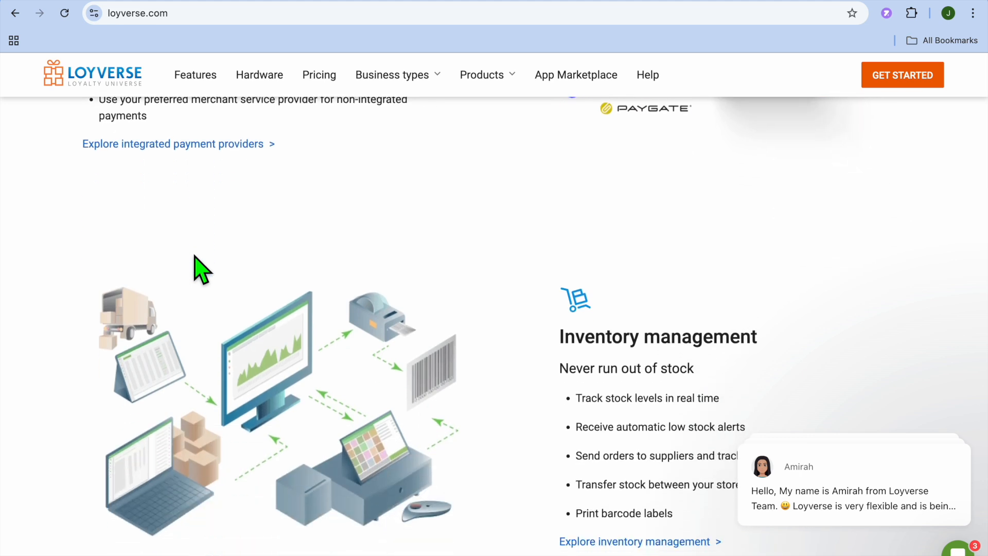
scroll(down, 3)
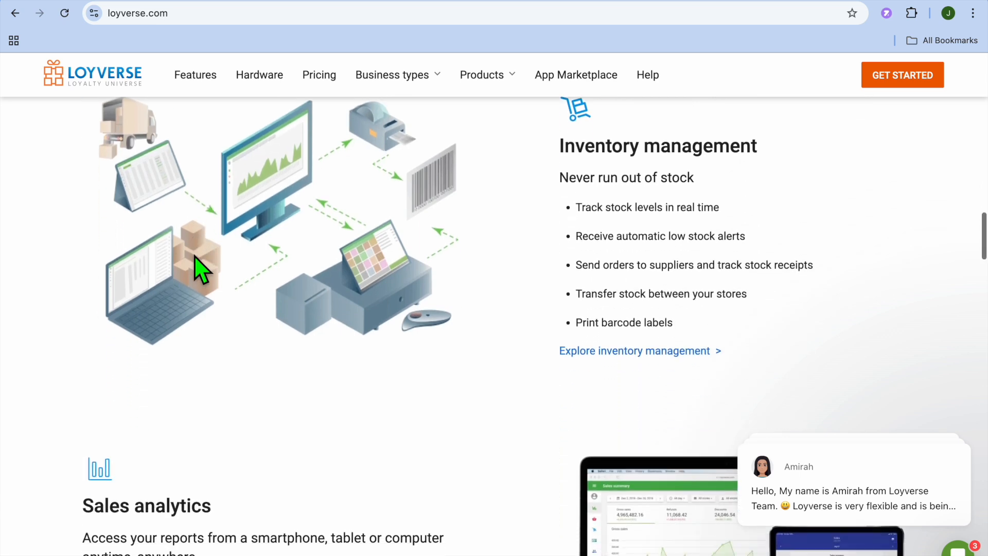
scroll(down, 3)
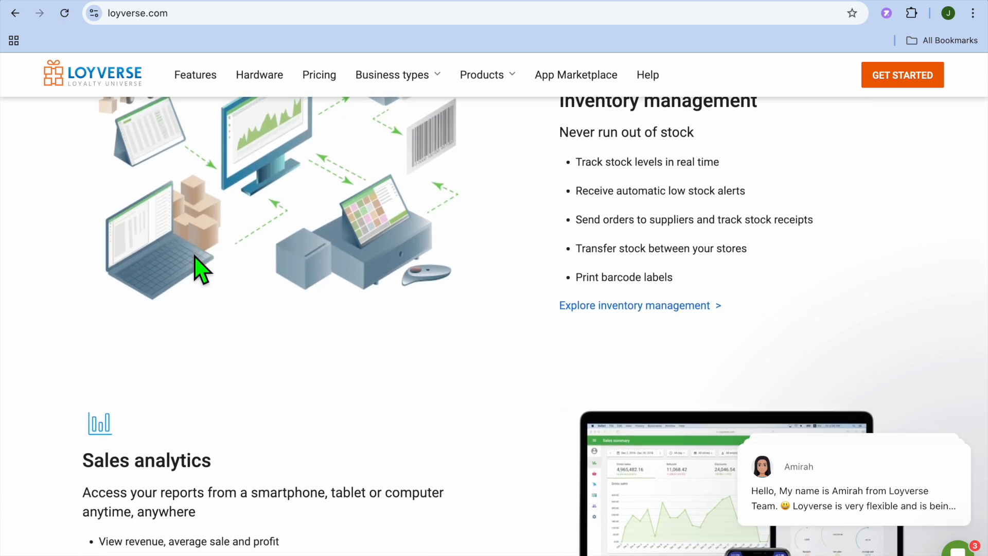
scroll(down, 3)
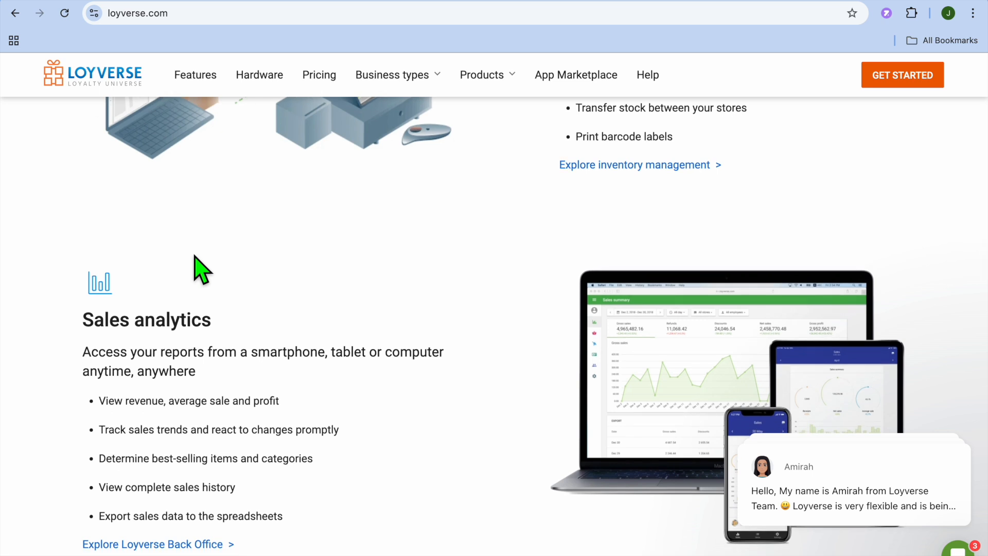
scroll(down, 3)
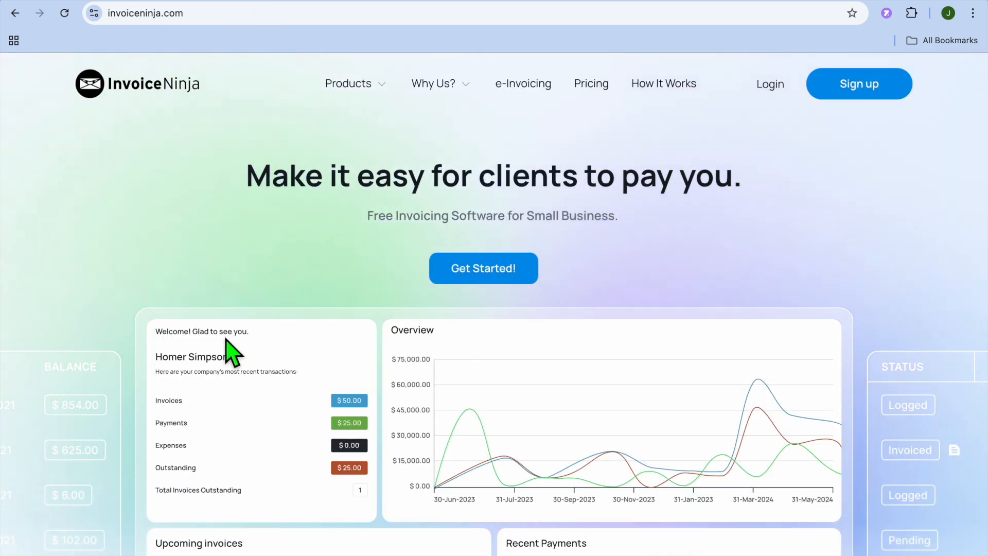
Read the Invoice Ninja homepage feature cards, glancing back up once along the way.
scroll(down, 3)
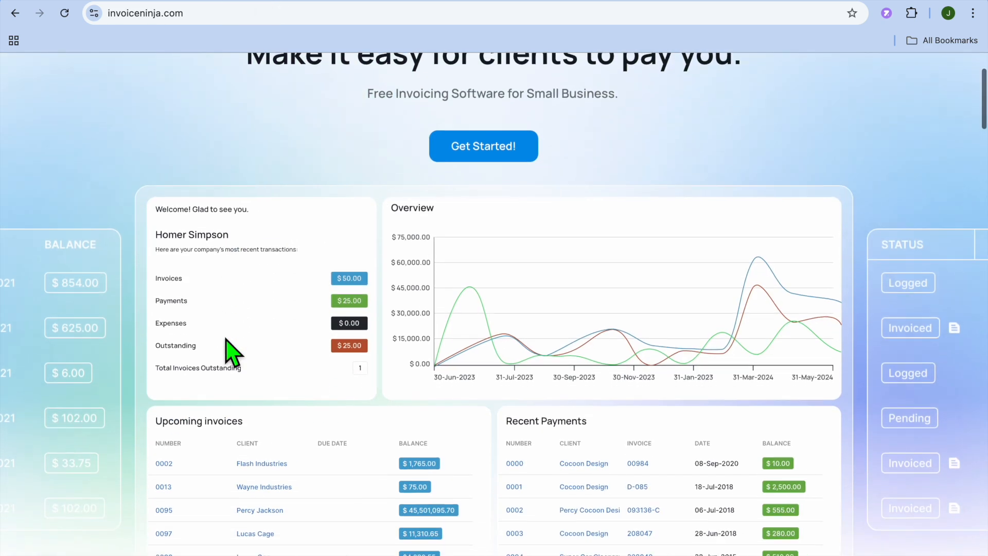
scroll(down, 3)
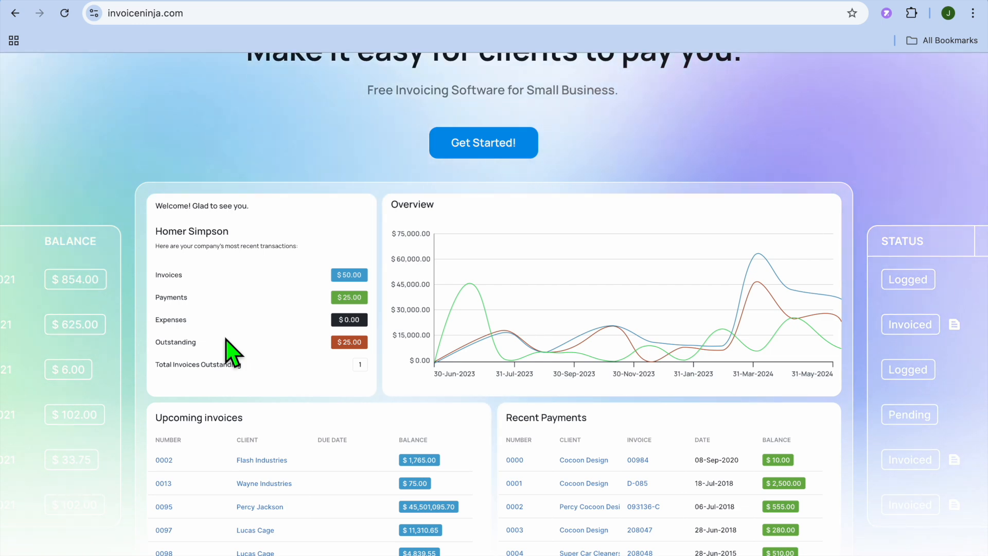
scroll(down, 3)
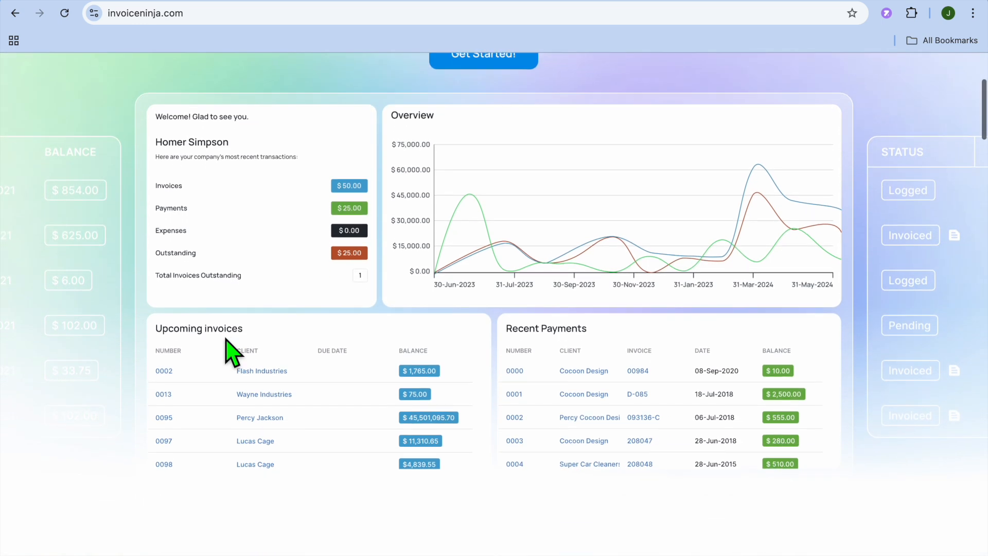
scroll(up, 3)
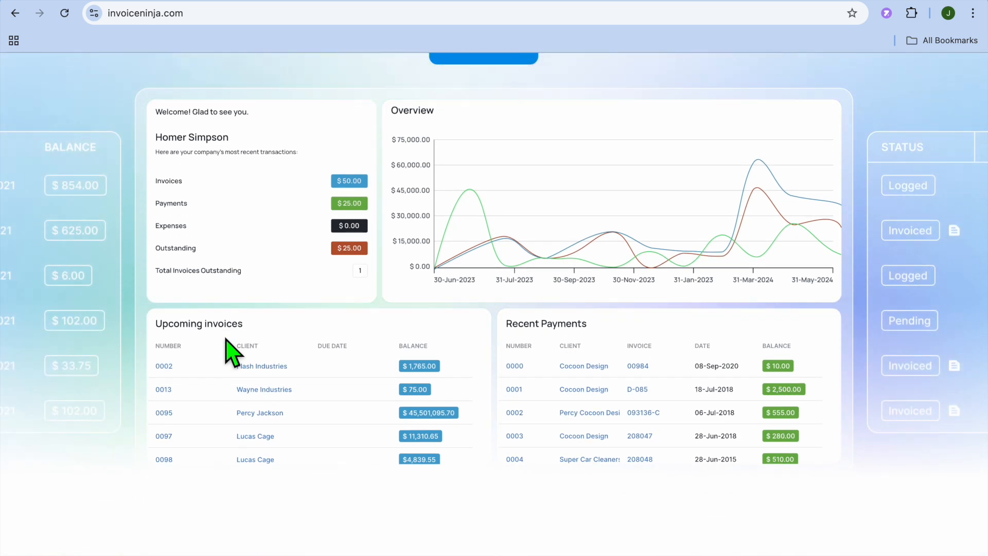
scroll(down, 3)
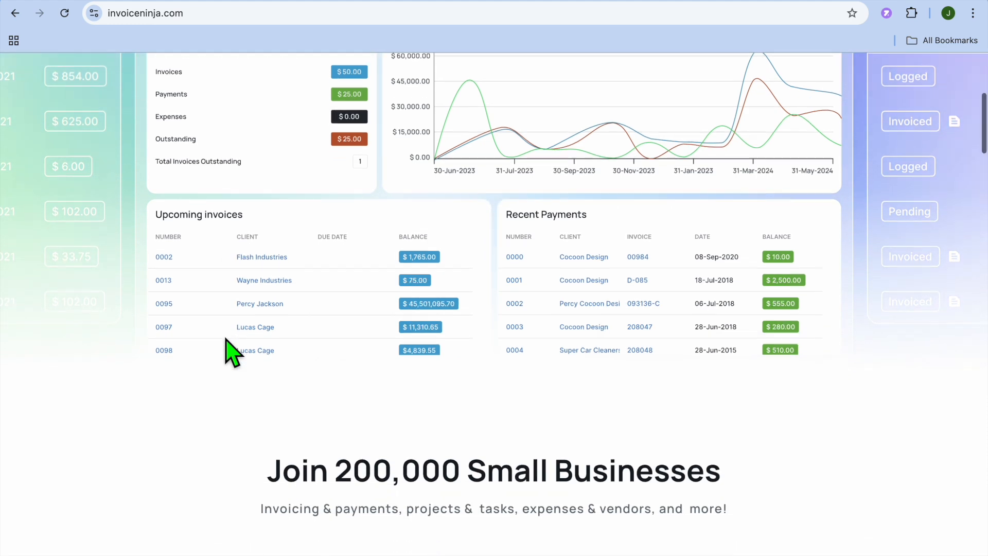
scroll(down, 3)
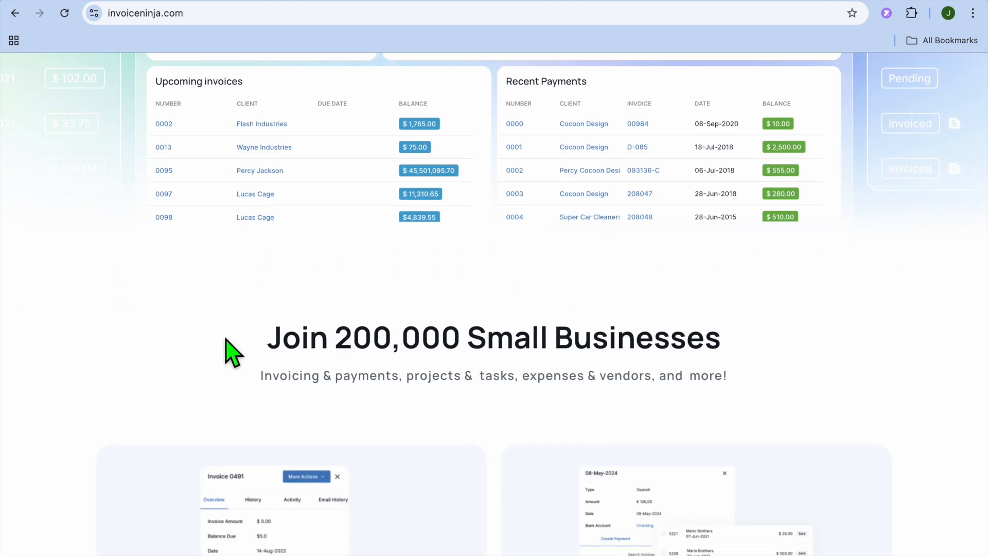
scroll(down, 3)
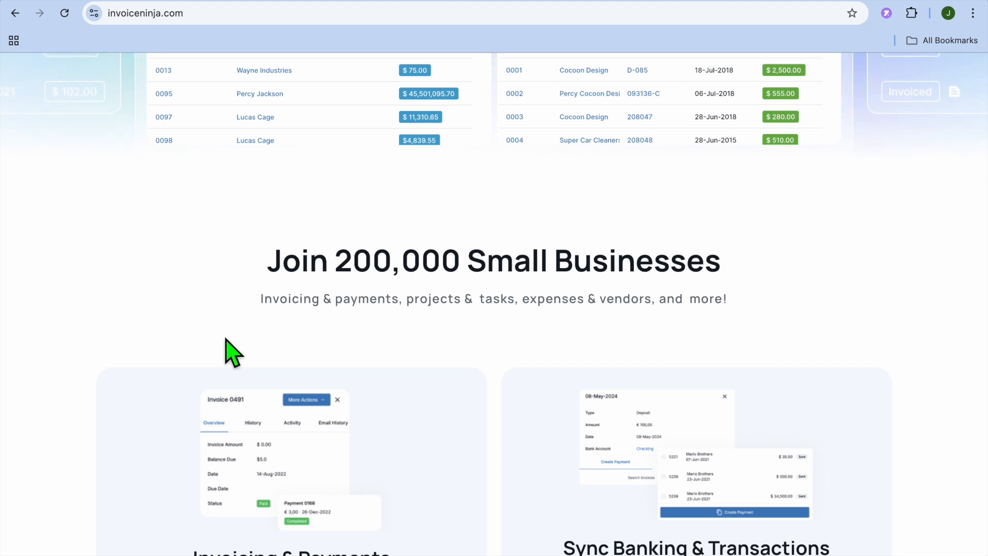
Continue to Invoice Ninja's pricing plans, reaching the Free plan's feature list beside Pro, Enterprise and Premium.
scroll(down, 3)
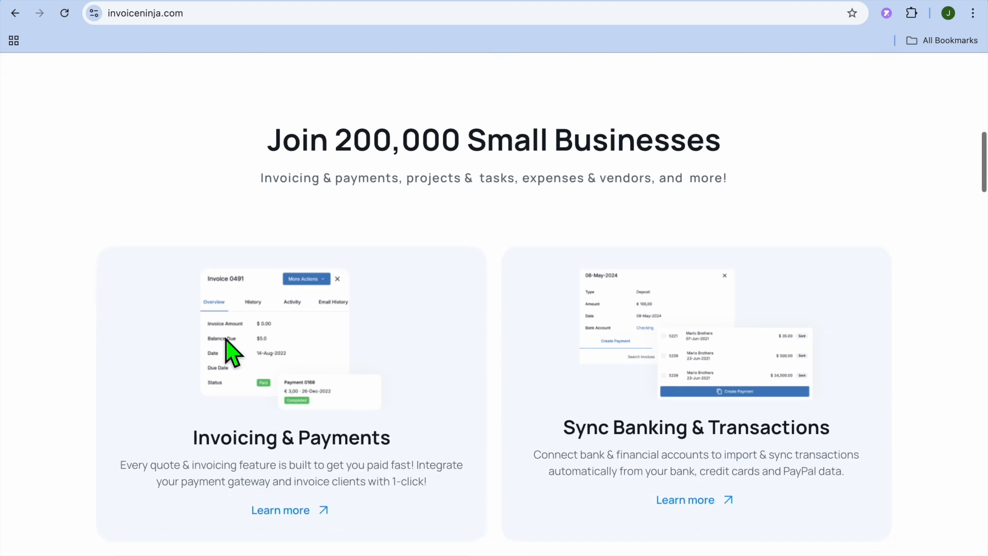
scroll(down, 3)
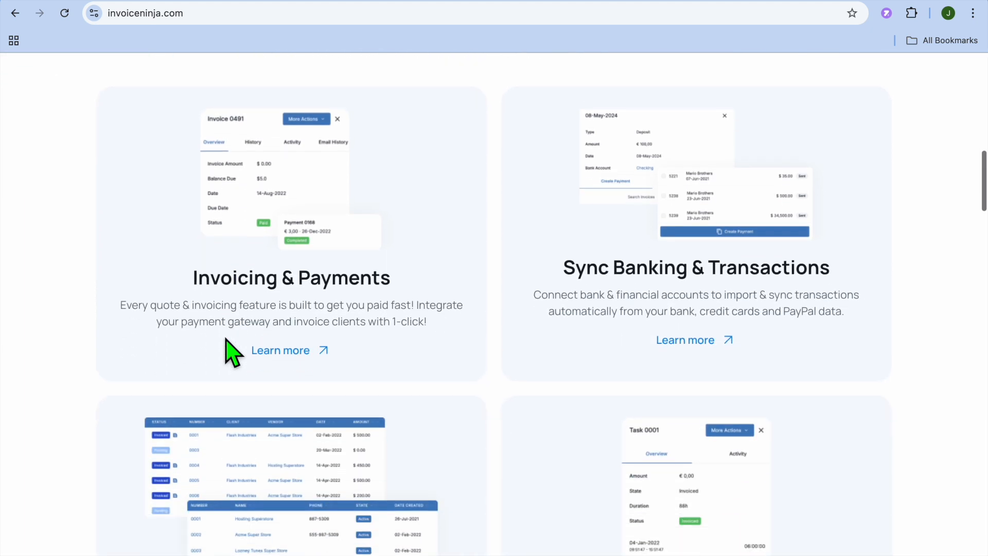
scroll(down, 3)
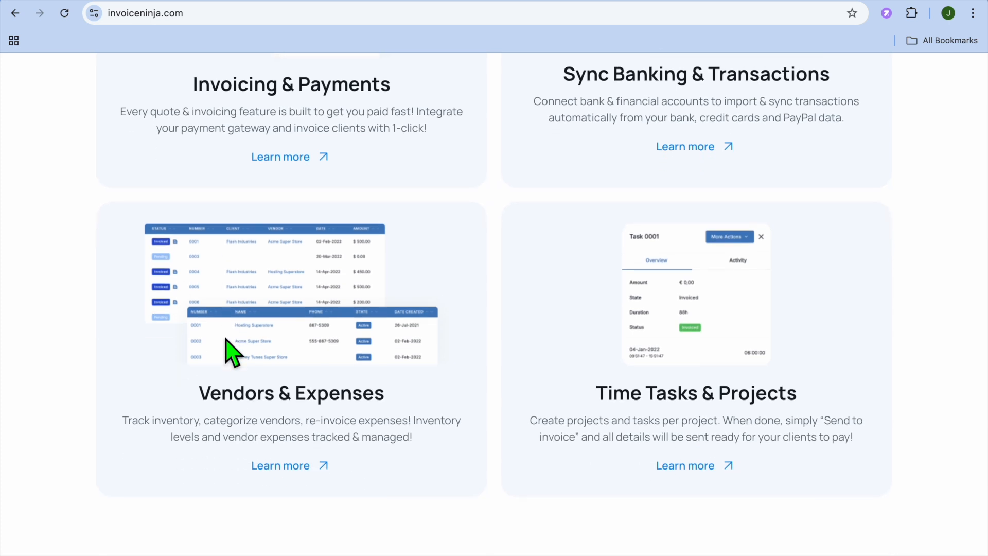
scroll(down, 3)
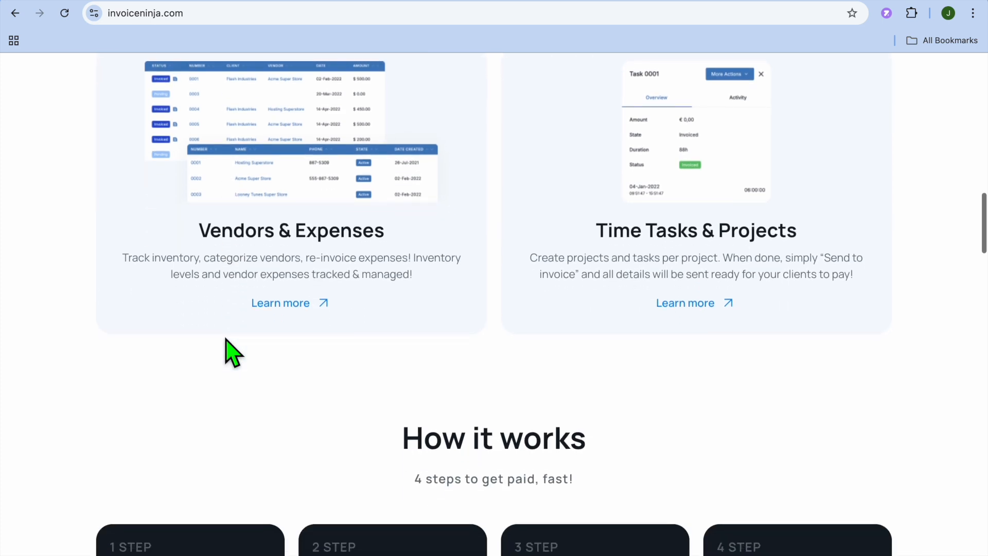
scroll(down, 3)
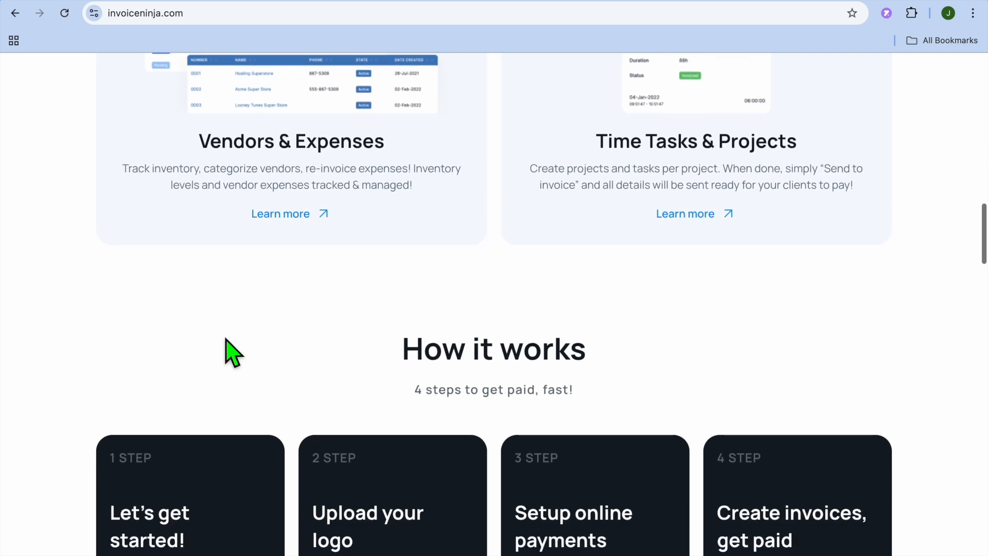
mouse_move(272, 245)
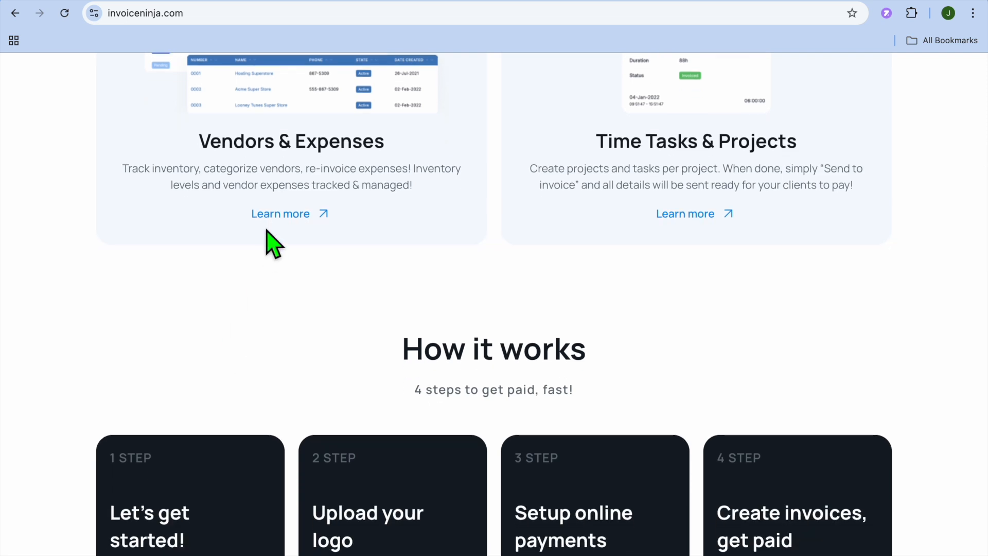
mouse_move(281, 219)
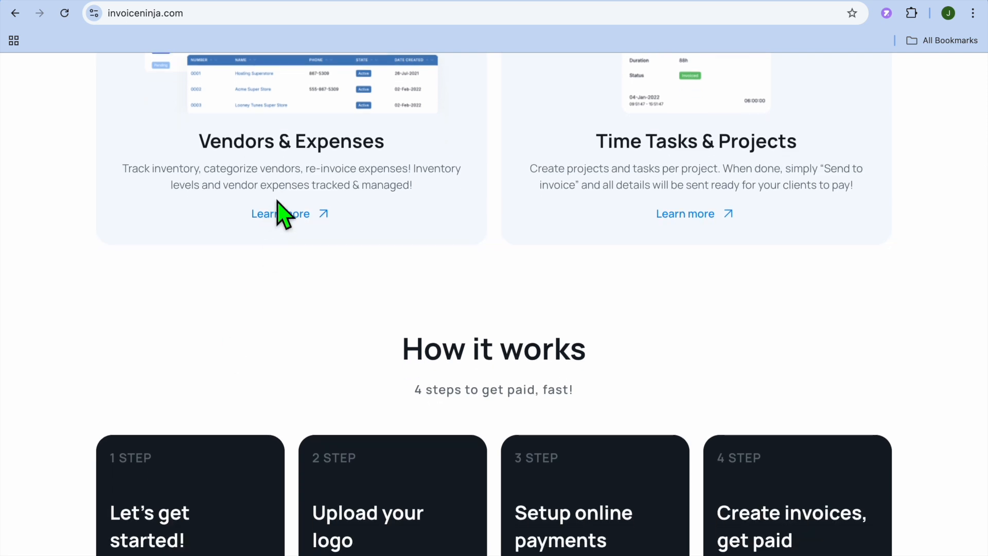
mouse_move(318, 123)
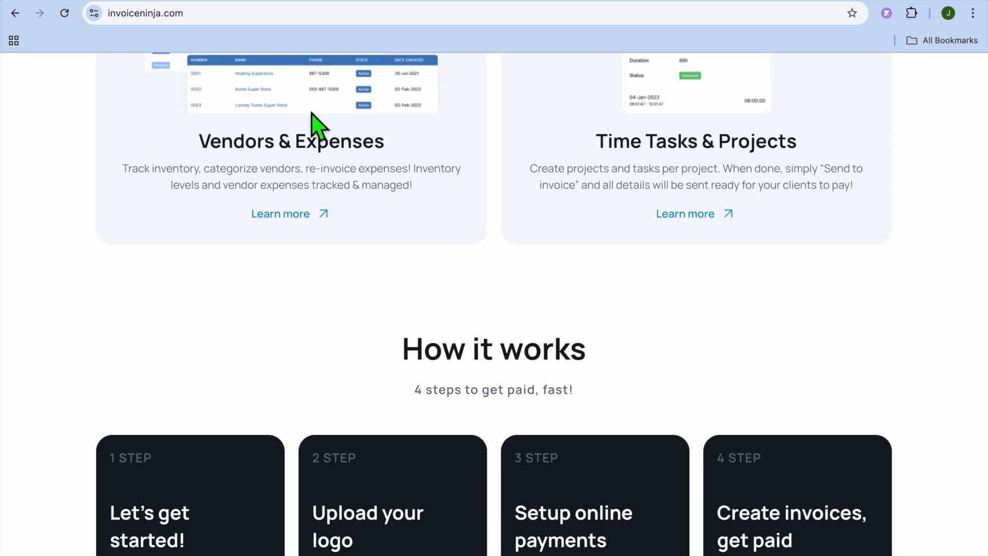
mouse_move(322, 21)
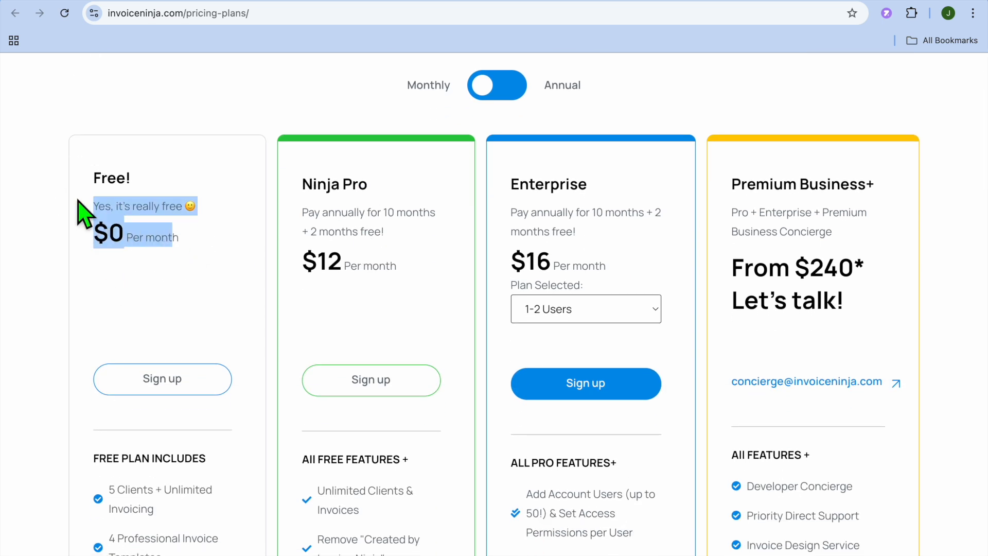
scroll(down, 3)
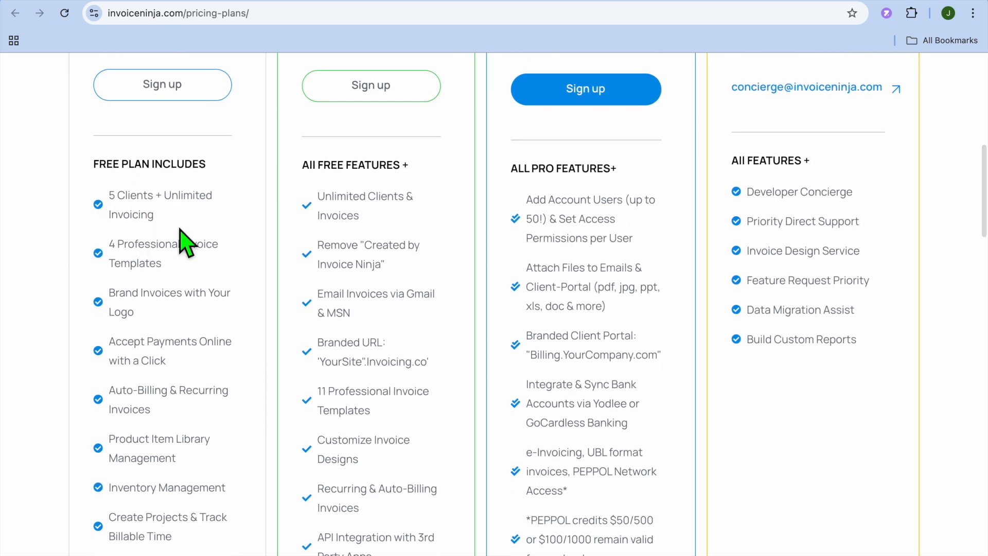
mouse_move(422, 18)
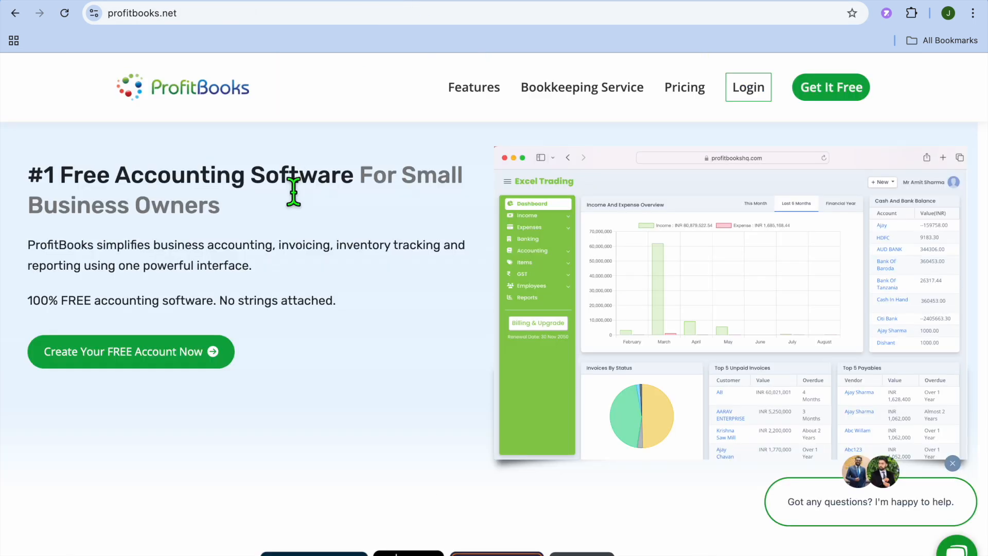
mouse_move(352, 333)
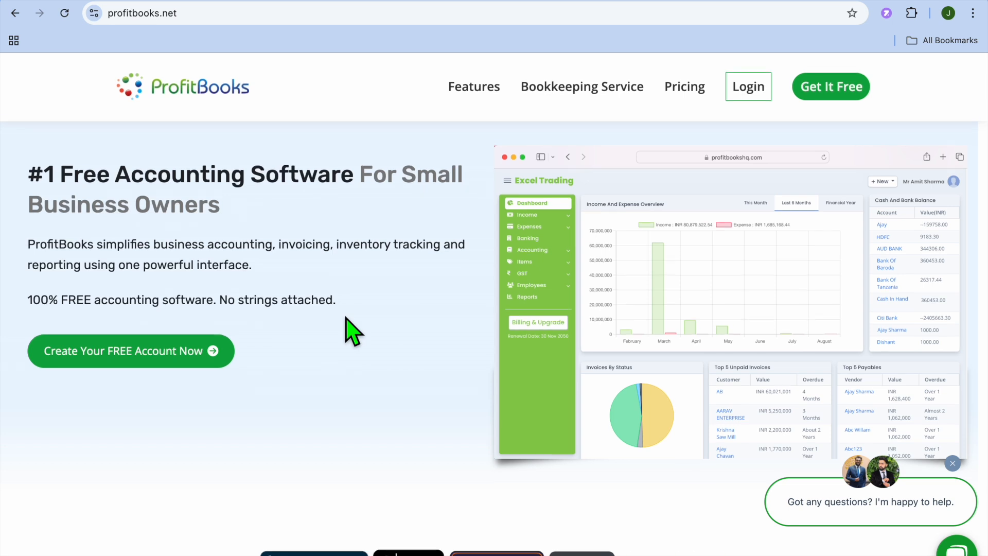
Read ProfitBooks' homepage past the review badges to 'Accounting Software Designed for Non-Accountants'.
scroll(down, 3)
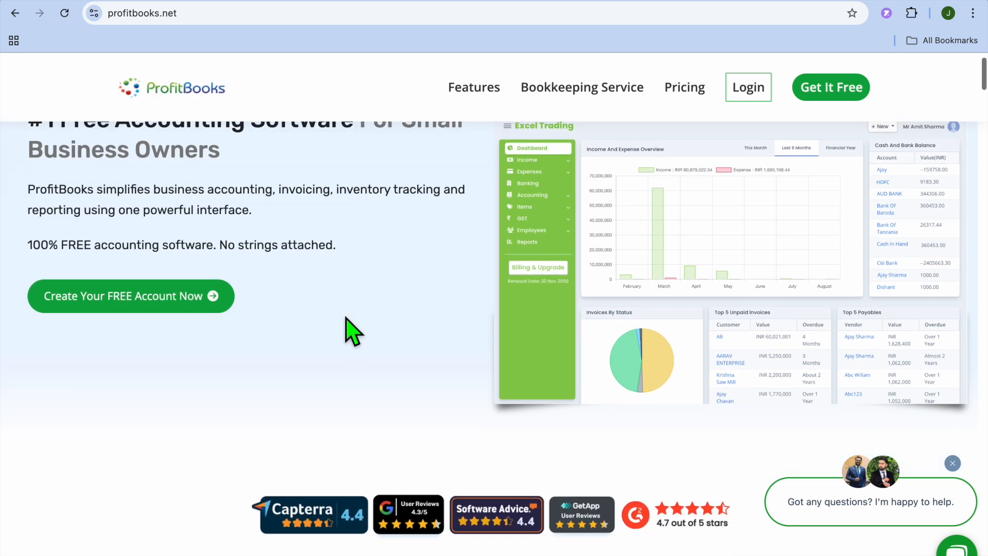
scroll(down, 3)
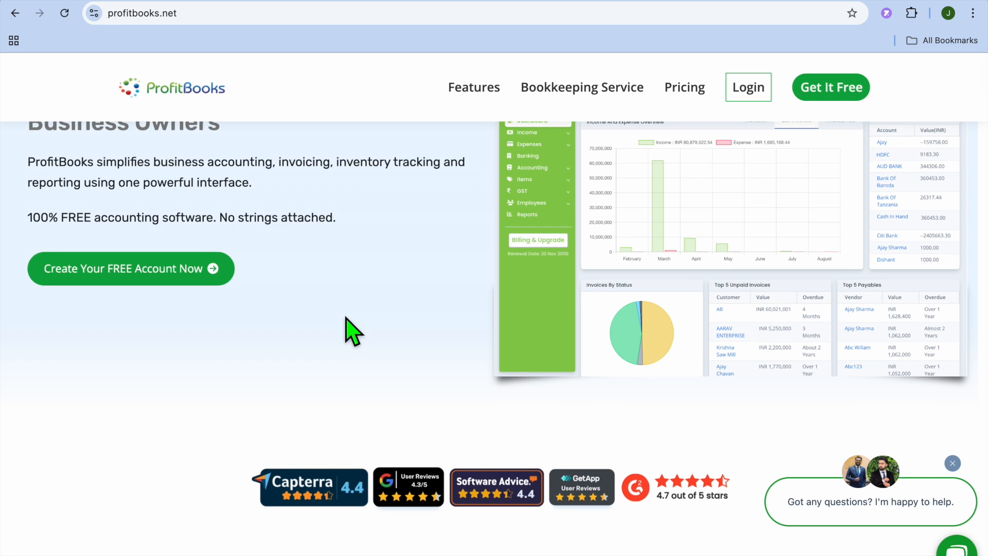
scroll(down, 3)
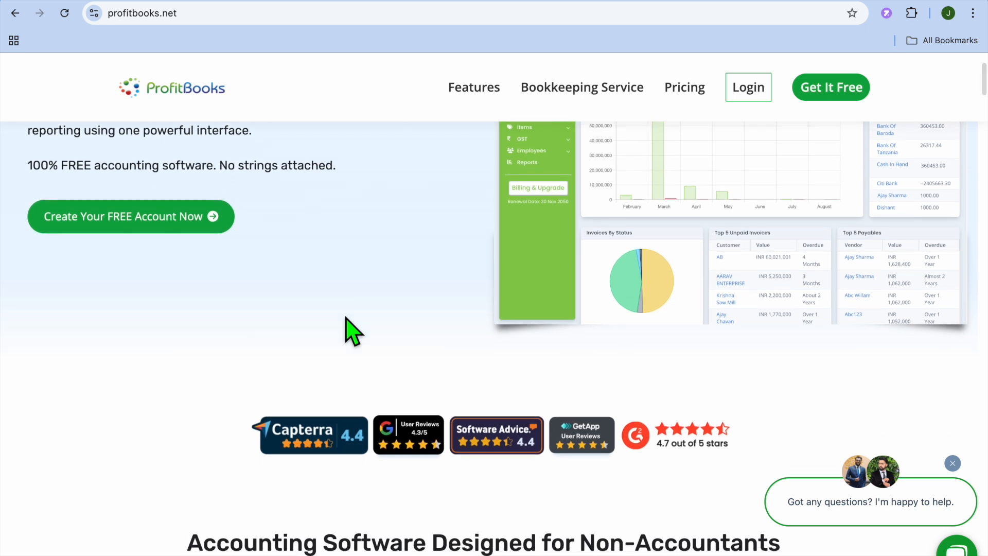
scroll(down, 3)
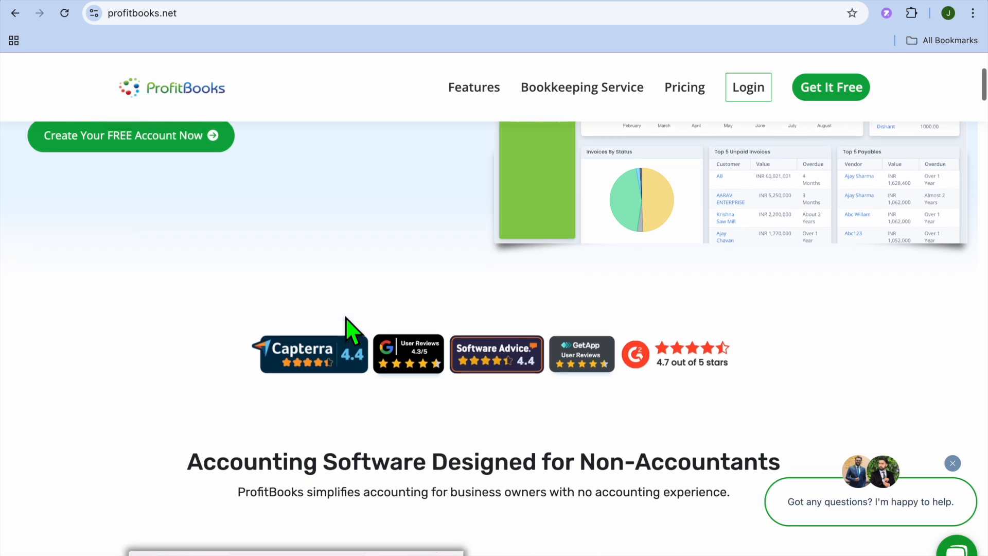
scroll(down, 3)
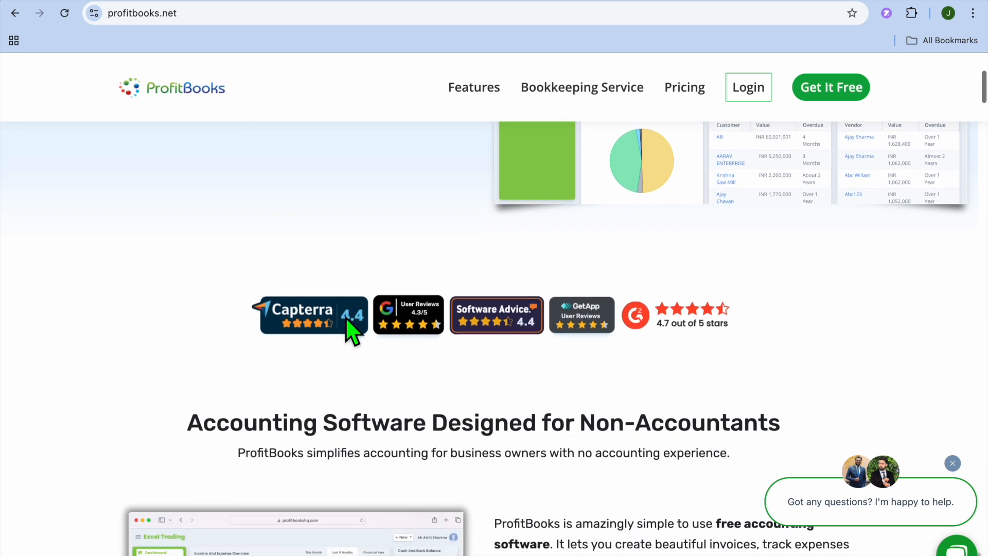
scroll(down, 3)
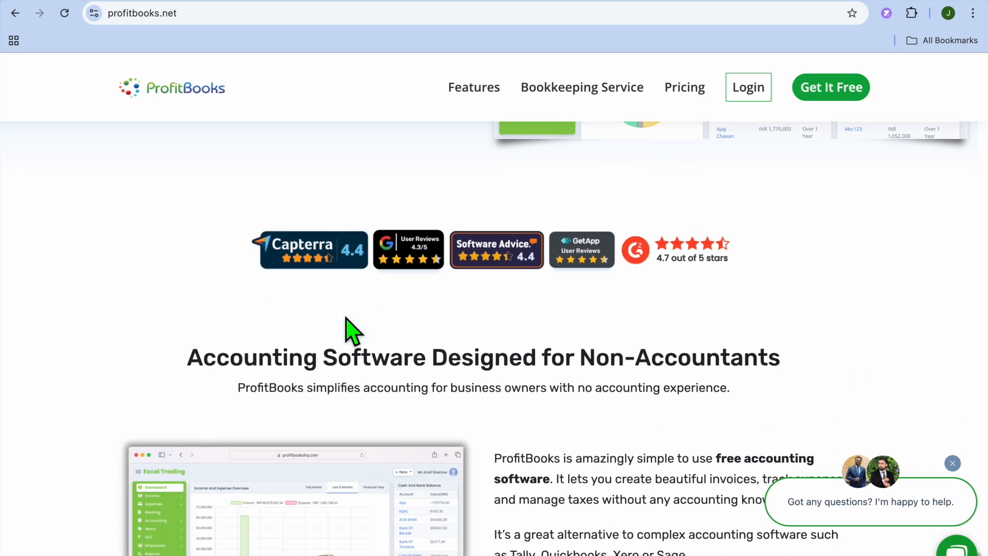
scroll(down, 3)
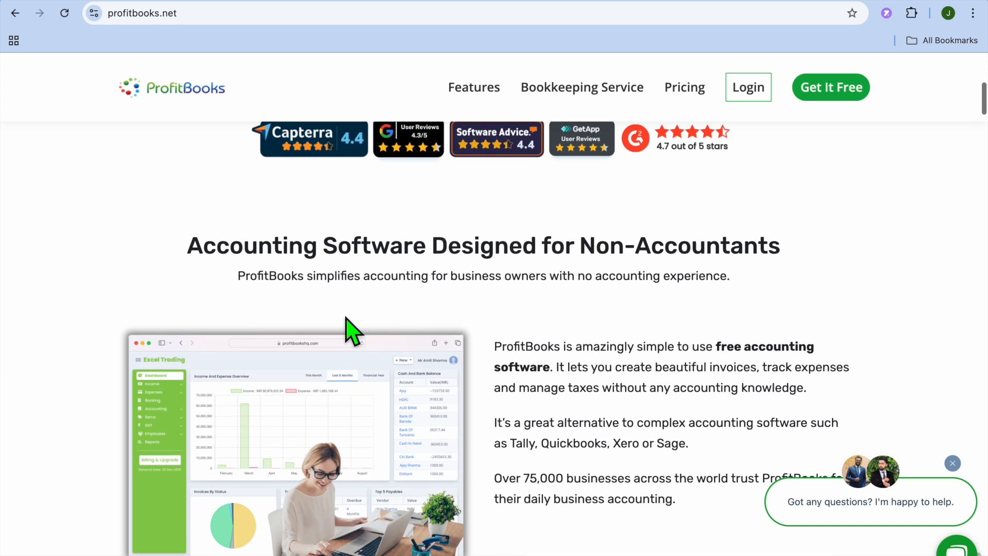
scroll(down, 3)
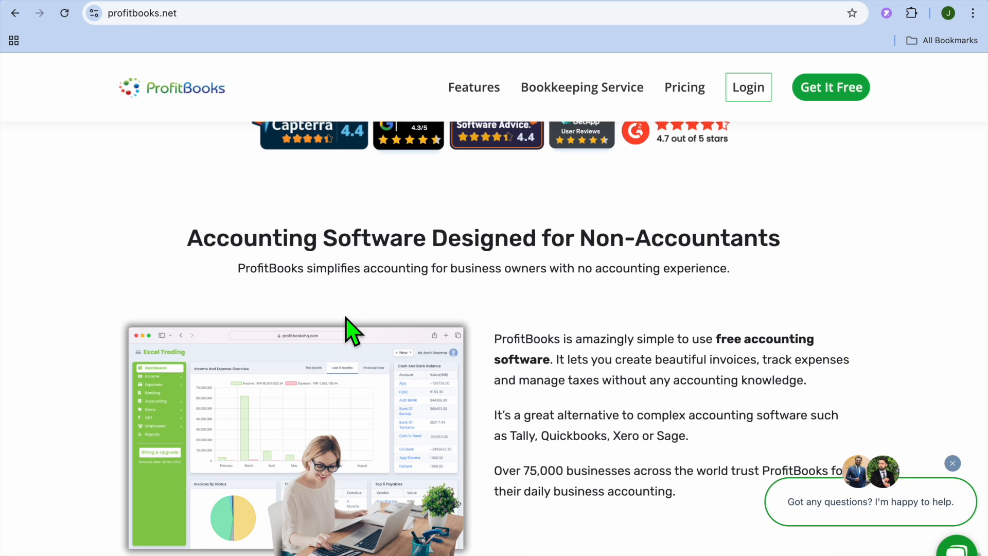
scroll(down, 3)
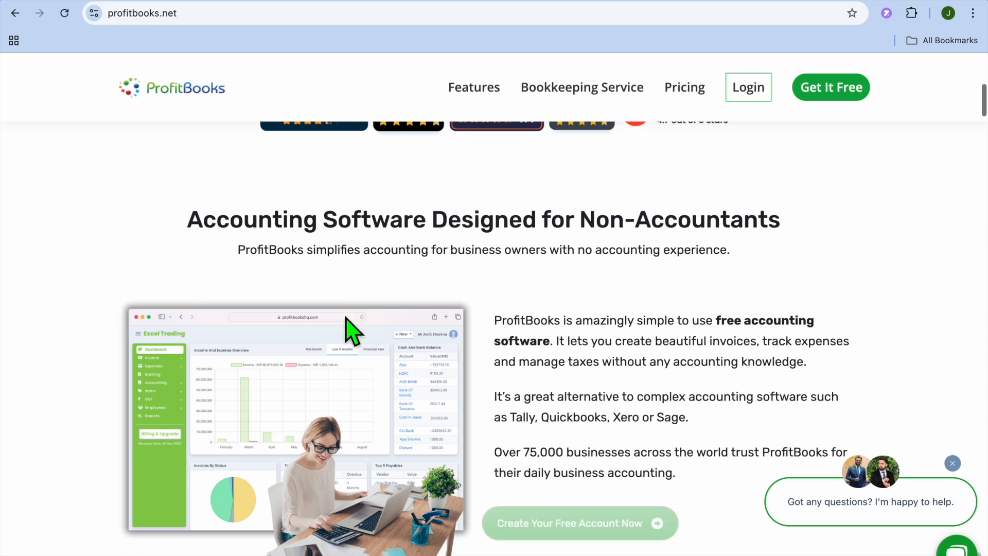
mouse_move(347, 327)
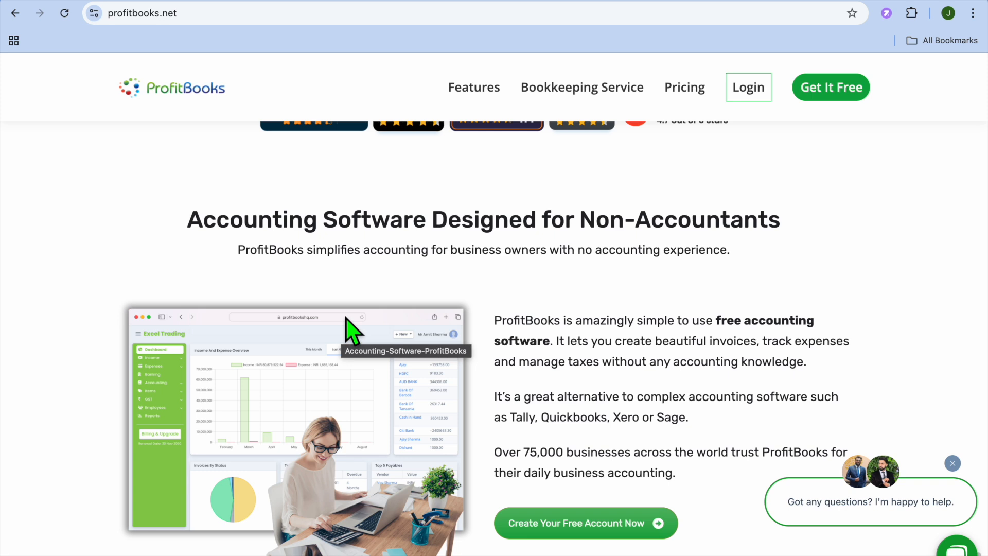
View ProfitBooks' pricing plan cards comparing the free STARTUP plan with the $20/month SMB plan.
click(684, 86)
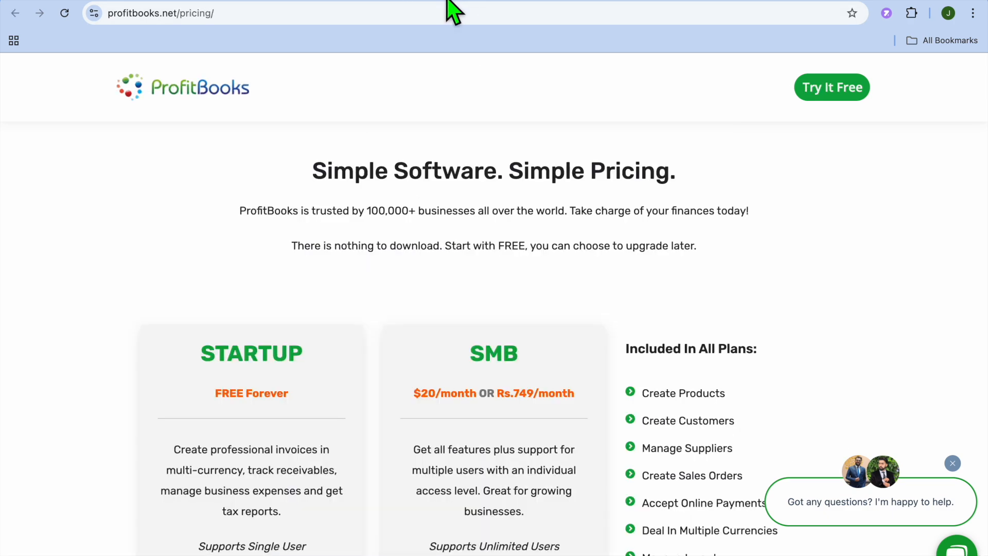
scroll(down, 3)
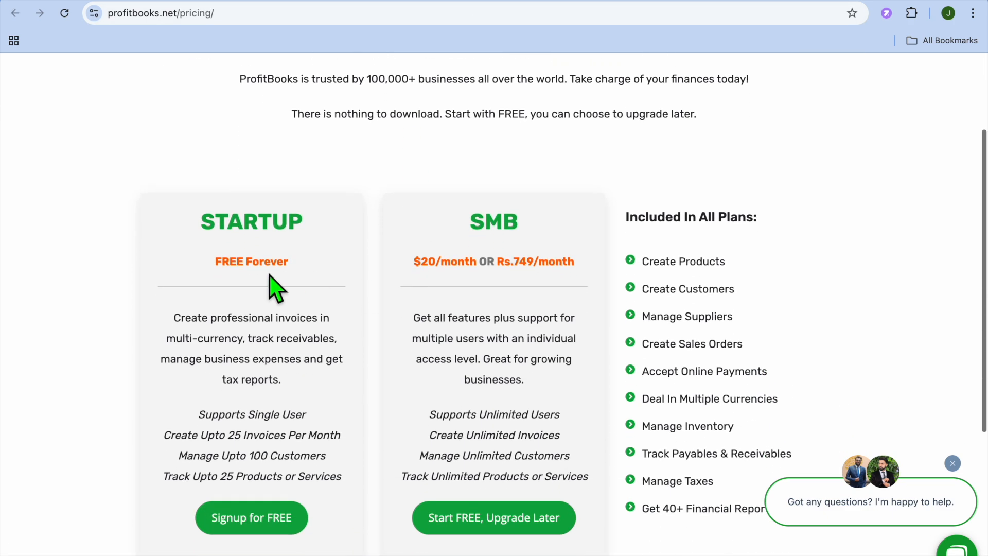
mouse_move(279, 272)
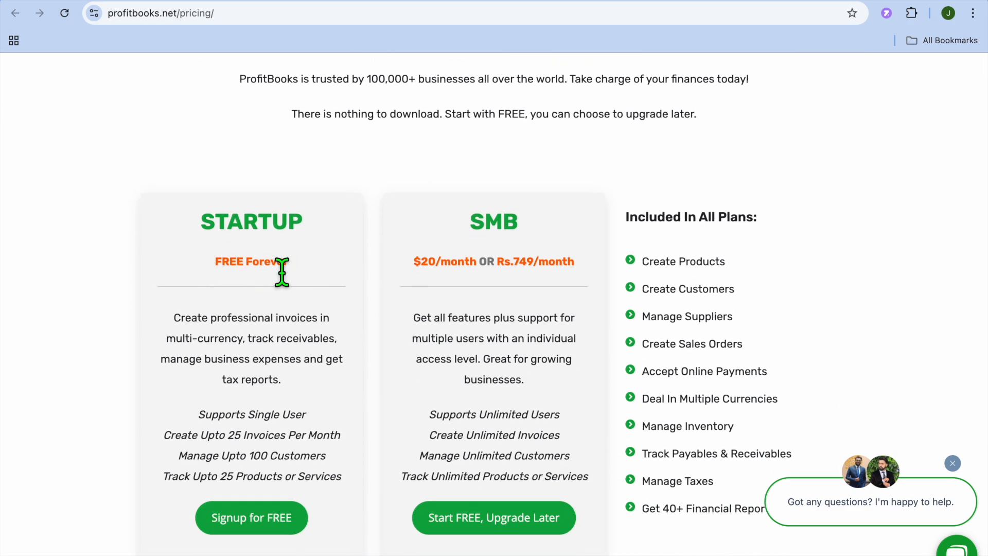
scroll(down, 3)
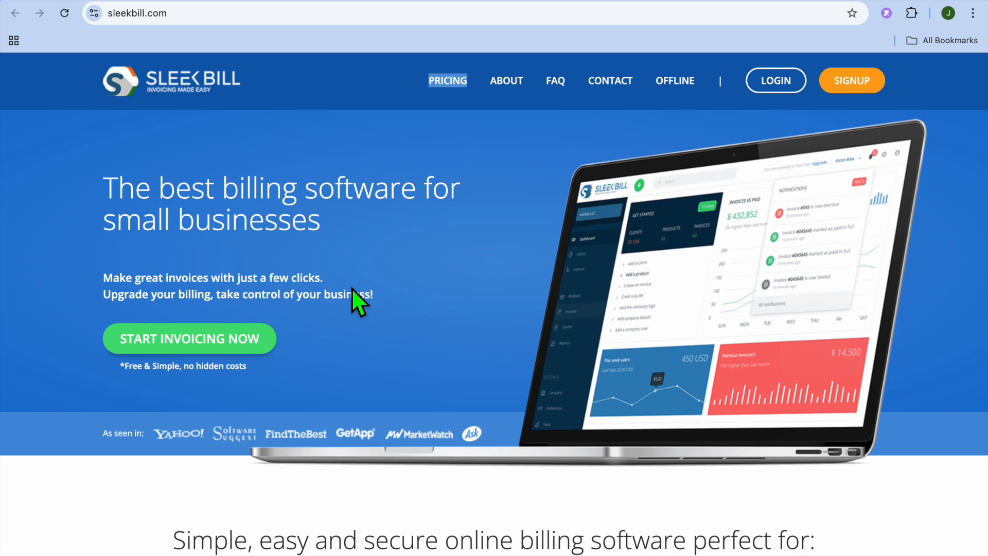
View SleekBill's 'Simple, easy and secure online billing software' section for freelancers, small businesses and accountants.
scroll(down, 3)
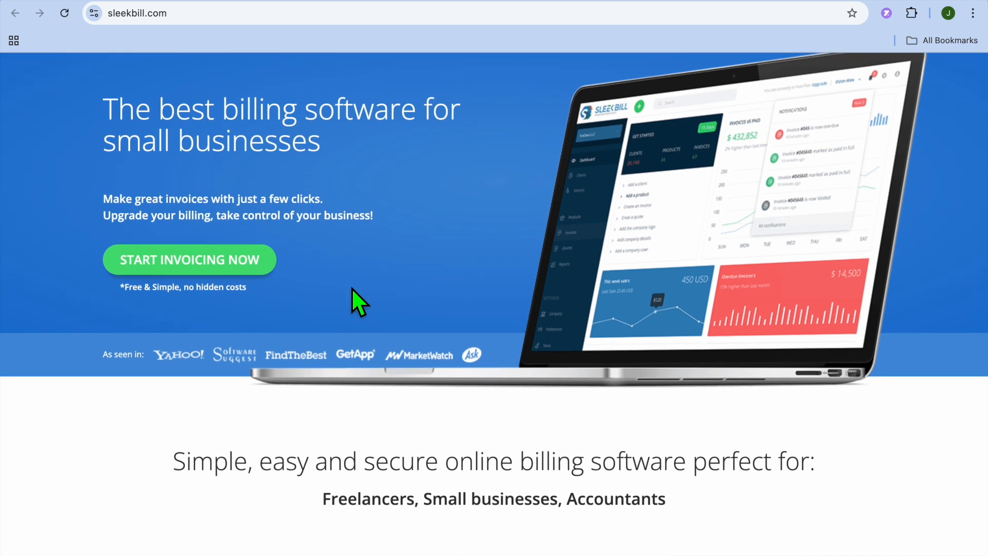
mouse_move(591, 153)
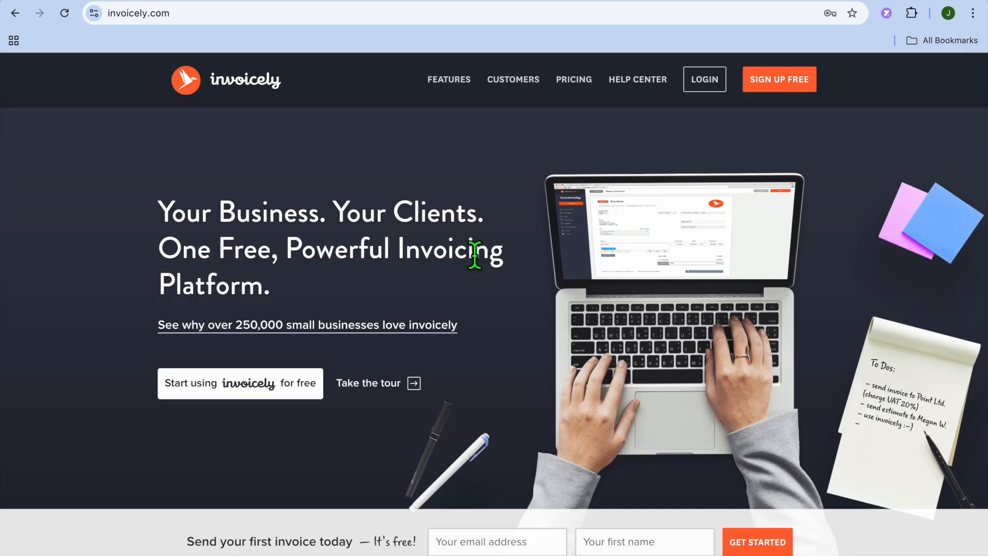
View Invoicely's Focus On Growing Your Business section and its three feature cards below the sign-up bar.
scroll(down, 3)
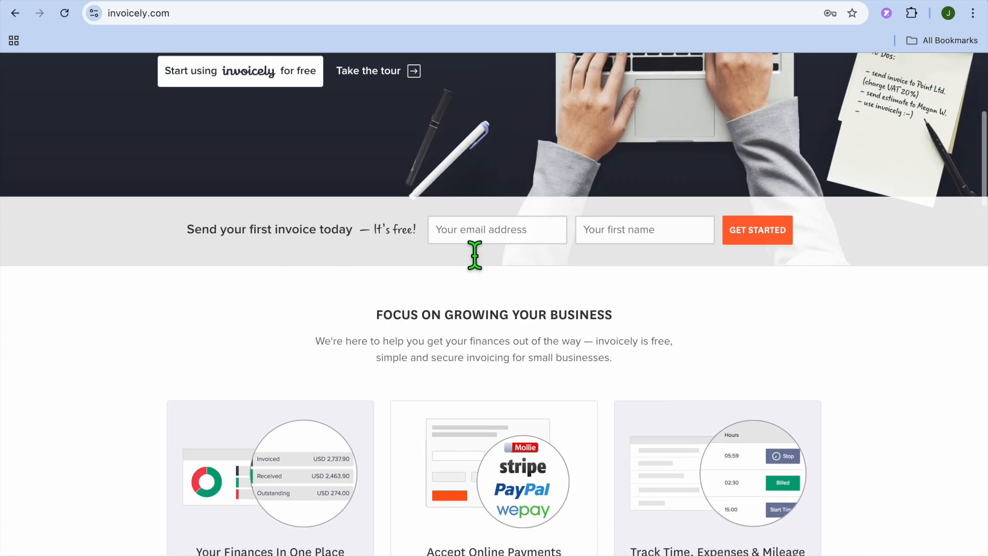
scroll(down, 3)
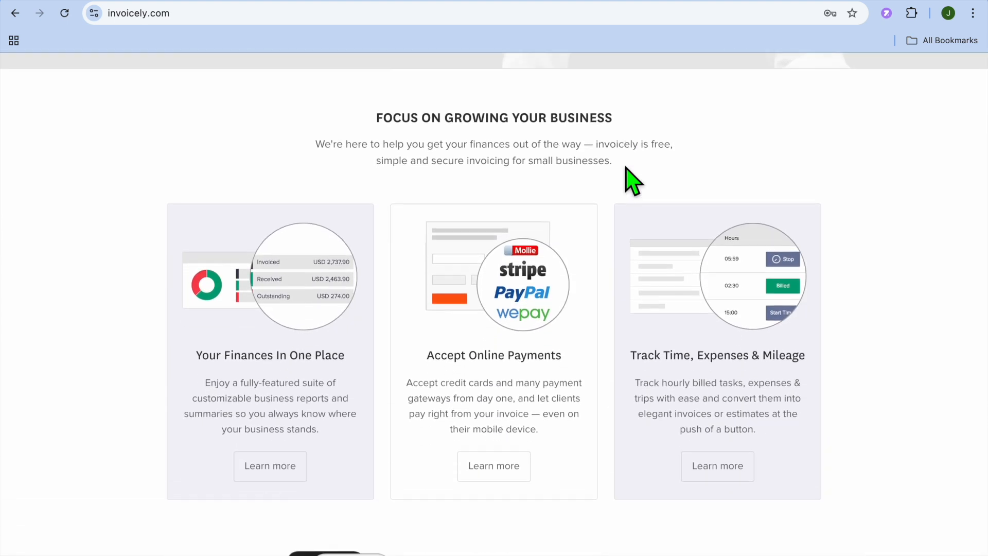
scroll(up, 3)
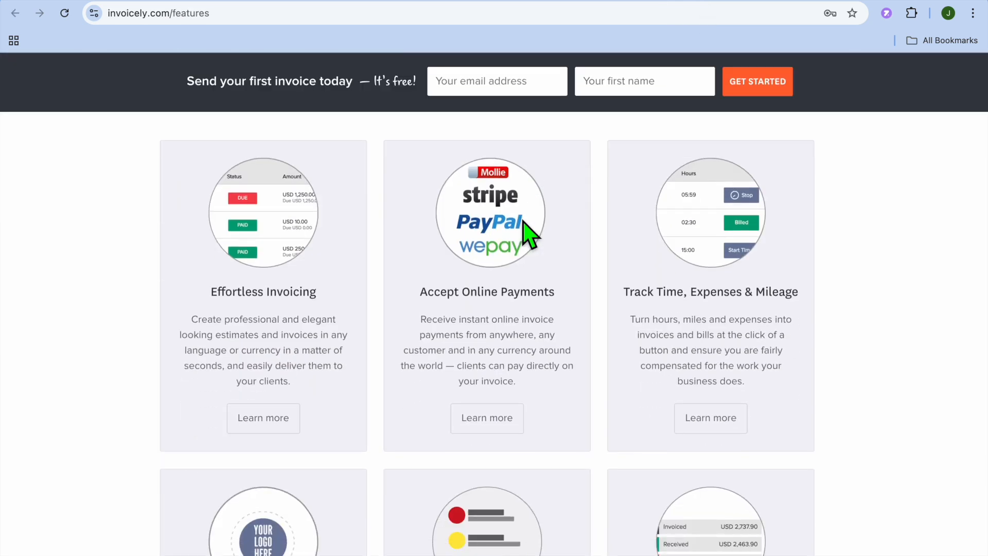
Read Invoicely's six feature cards—branding, multiple businesses, finances—down to Frequently Asked Questions.
scroll(down, 3)
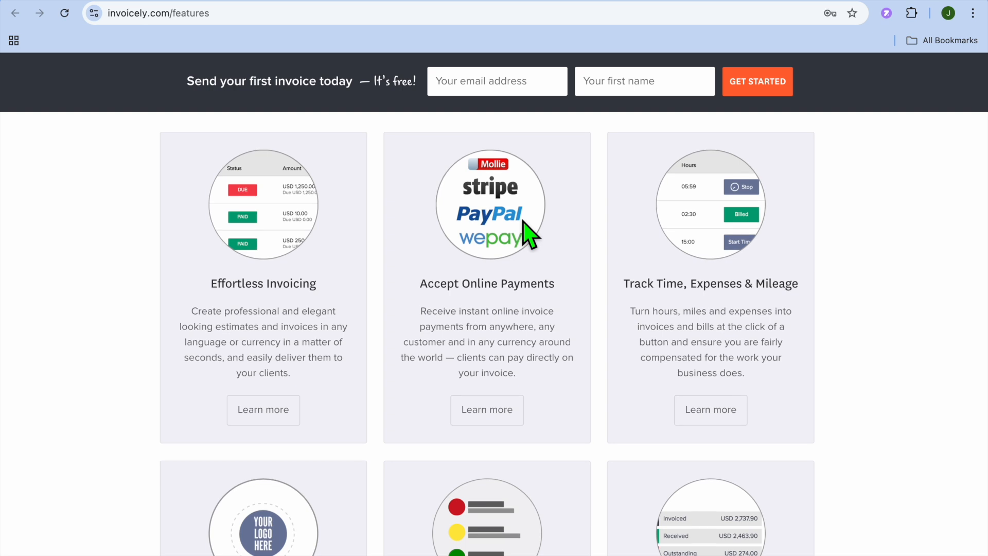
scroll(down, 3)
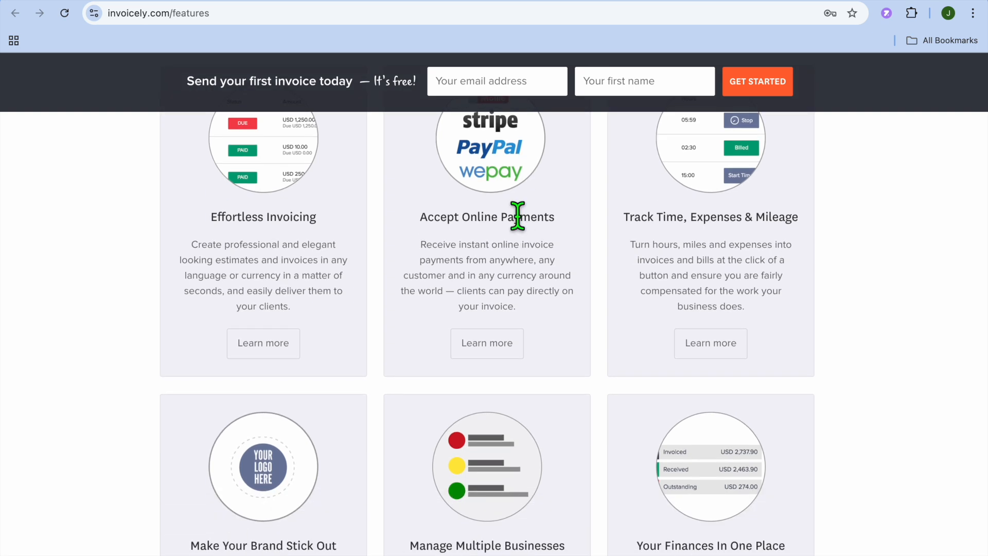
scroll(down, 3)
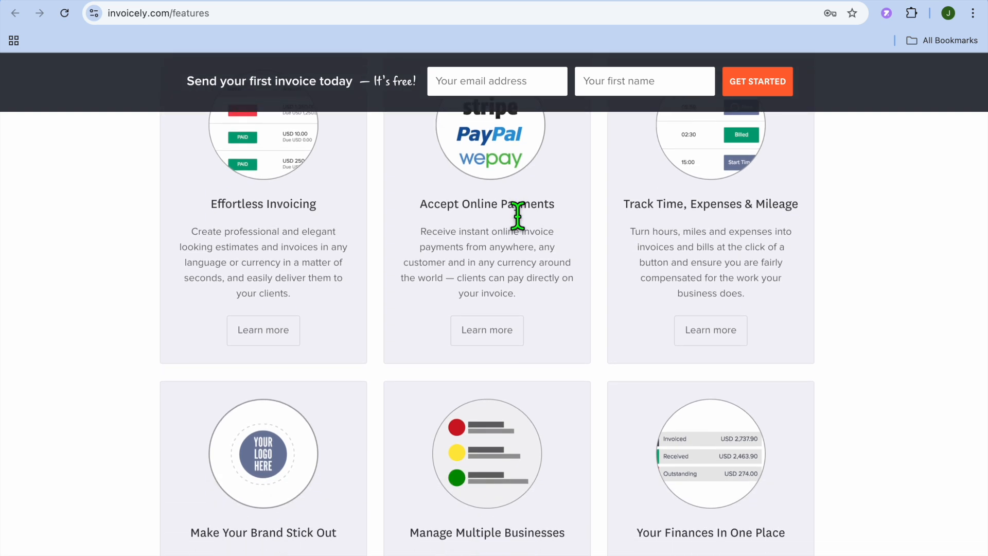
scroll(down, 3)
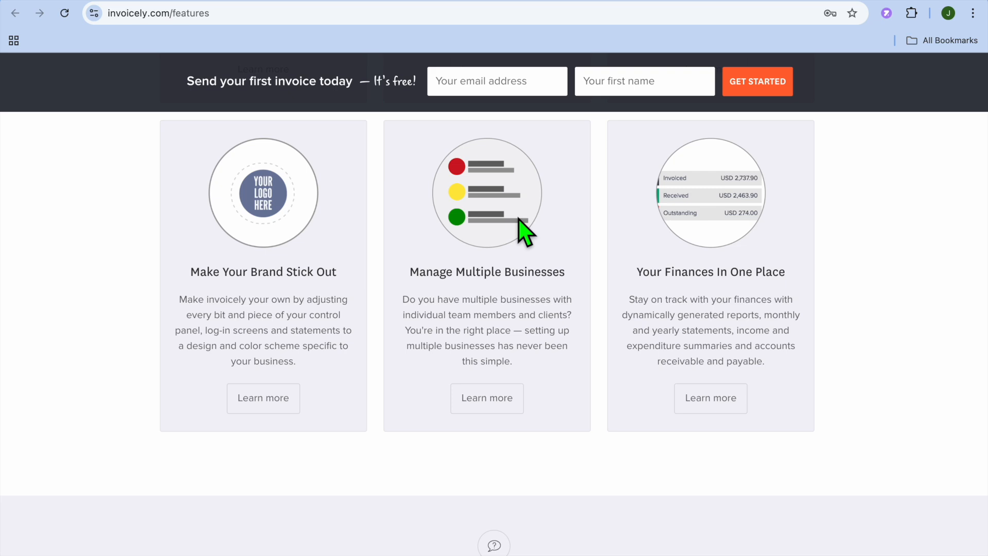
scroll(down, 3)
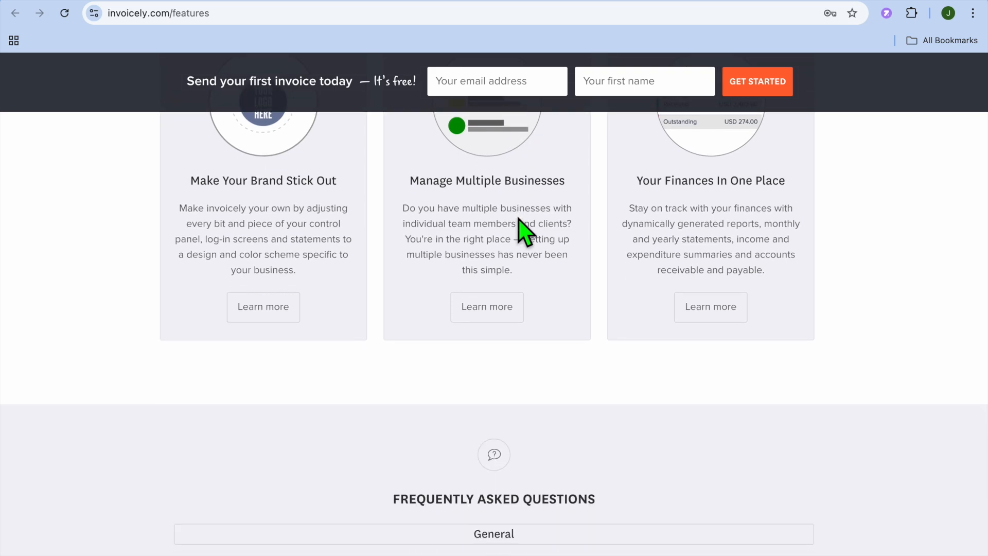
scroll(down, 3)
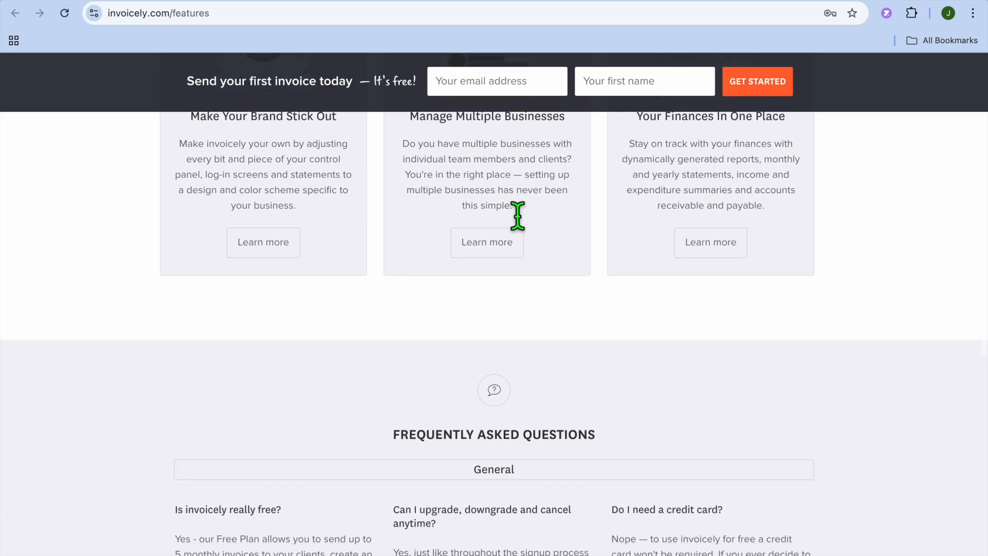
scroll(down, 3)
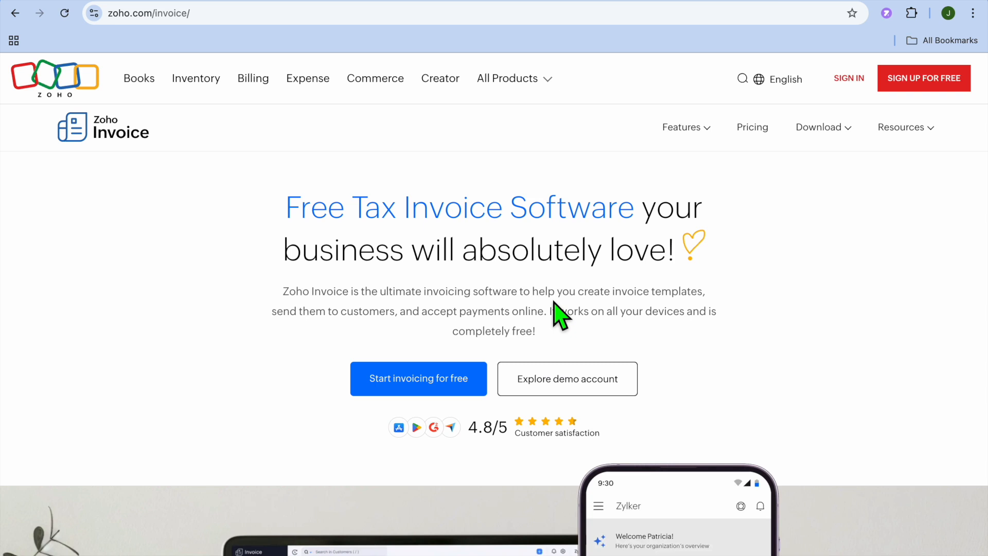
View Zoho Invoice's Free Tax Invoice Software hero section.
scroll(down, 3)
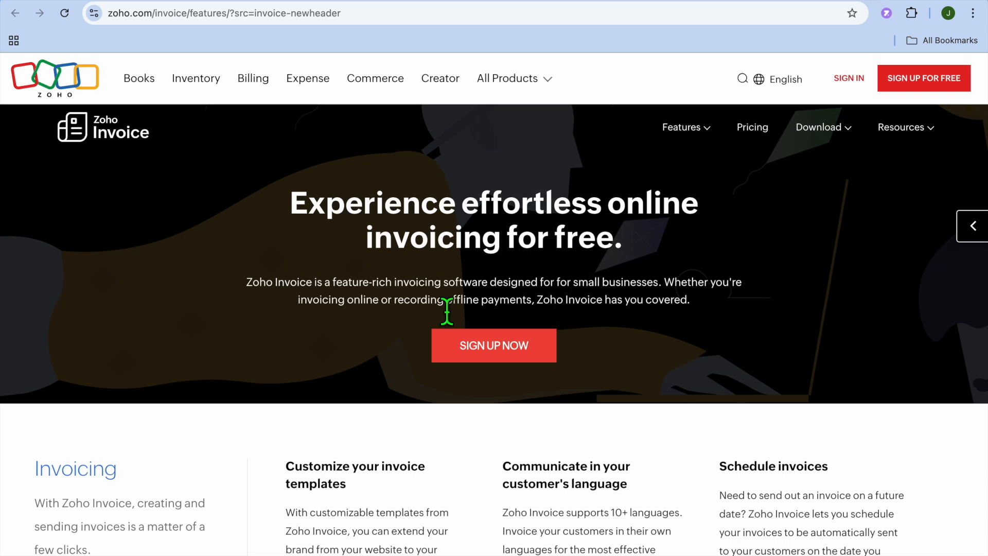
Read Zoho Invoice's Invoicing and Quotes features down to Contacts with customer portal and payment reminders.
scroll(down, 3)
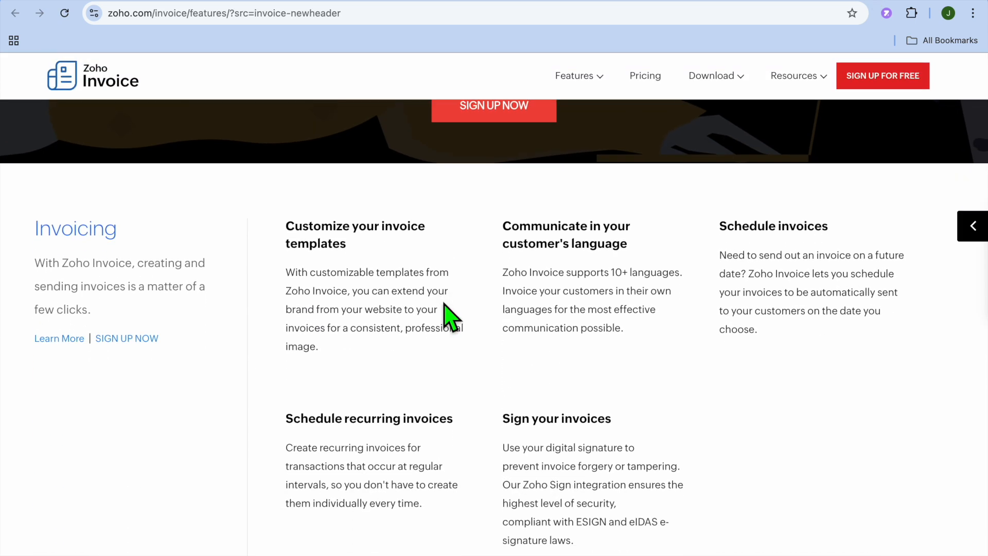
scroll(down, 3)
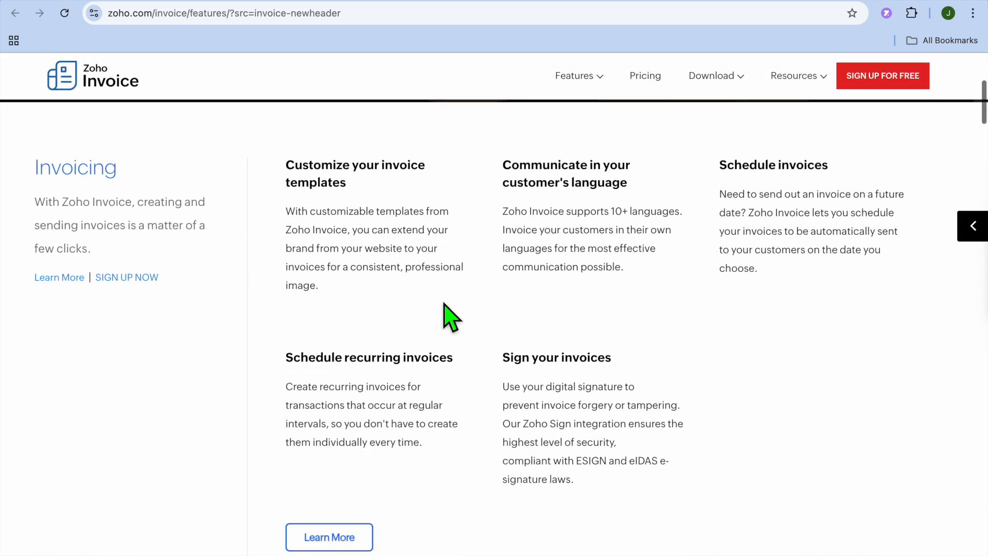
scroll(down, 3)
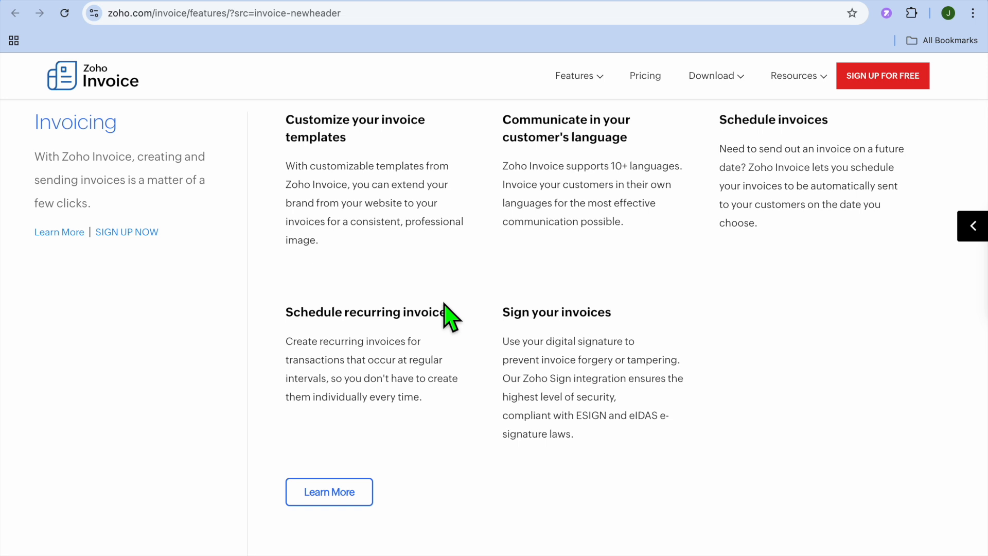
scroll(down, 3)
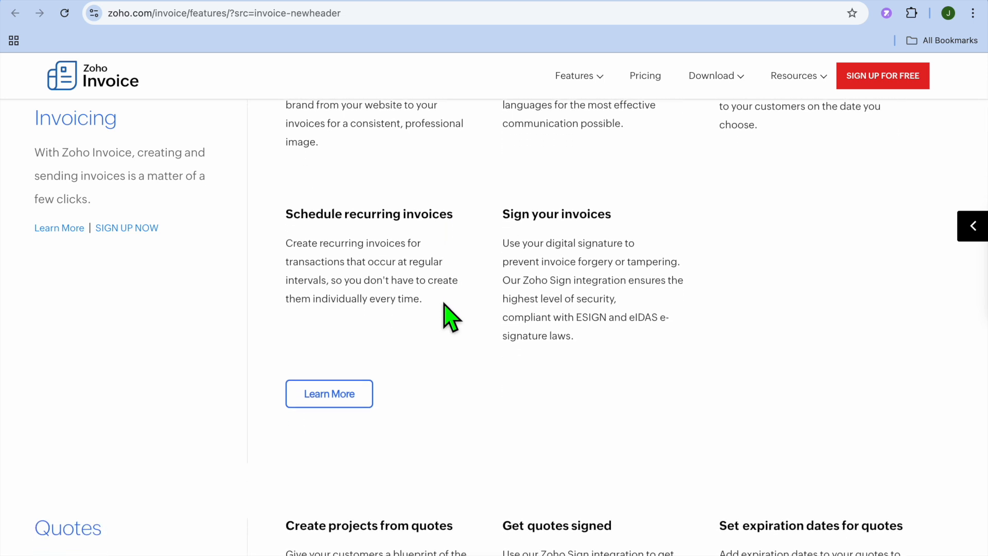
scroll(down, 3)
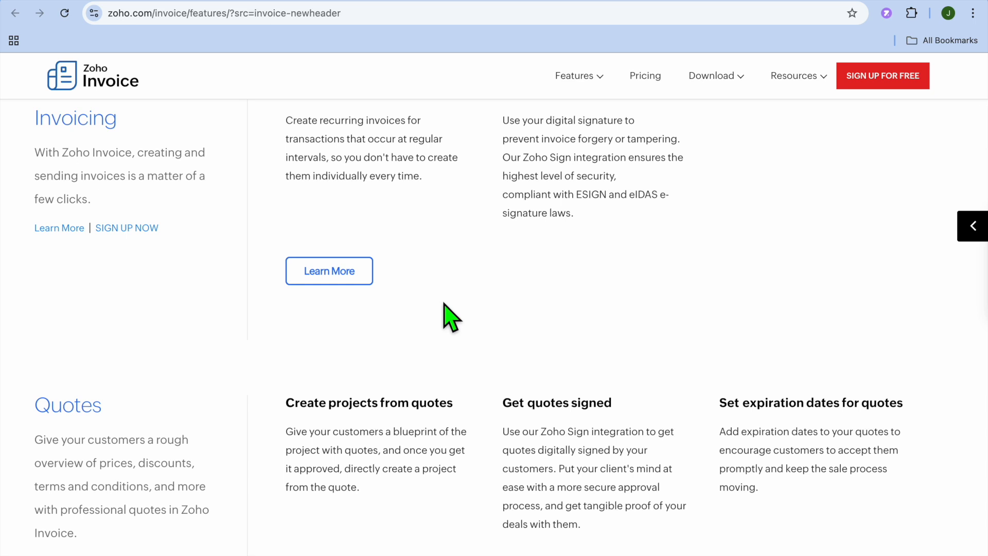
scroll(down, 3)
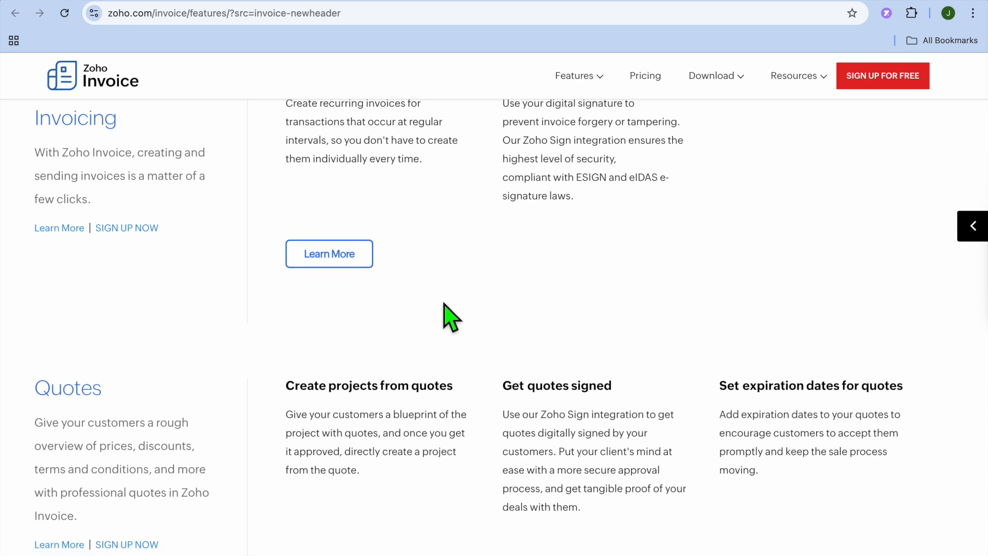
scroll(down, 3)
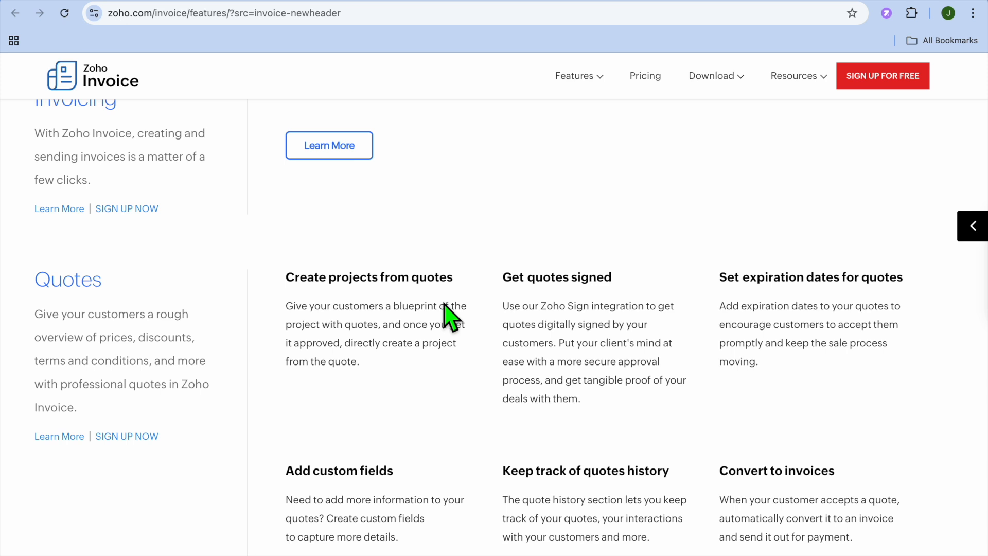
scroll(down, 3)
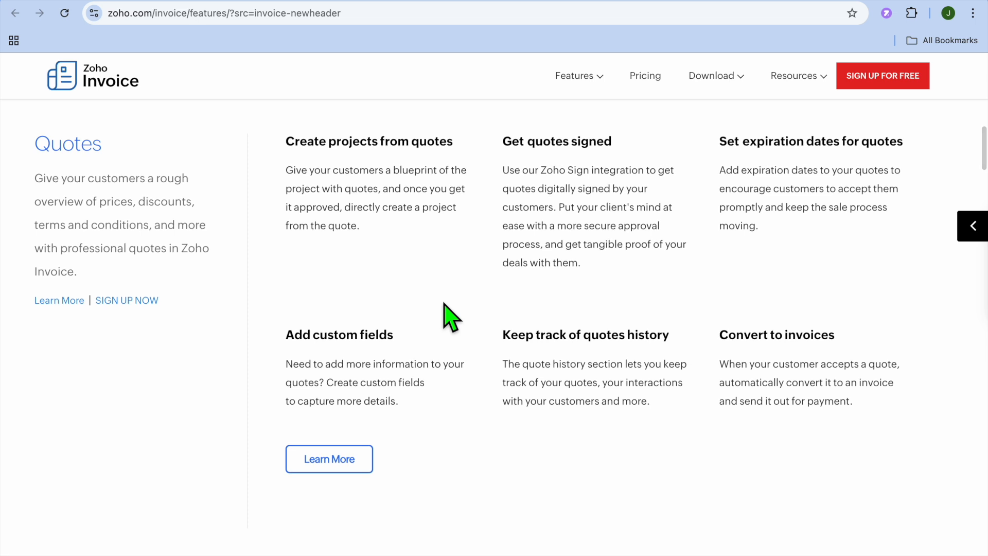
scroll(down, 3)
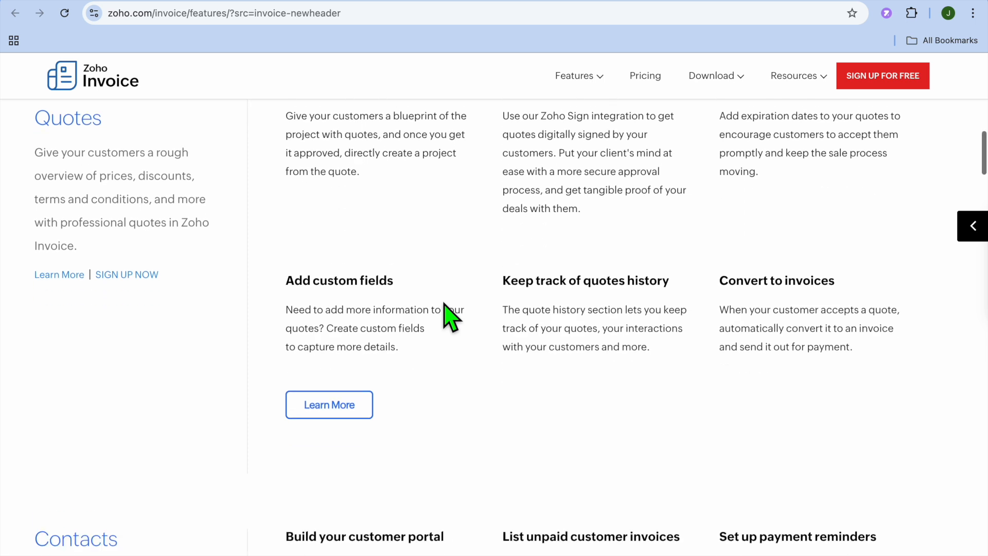
scroll(down, 3)
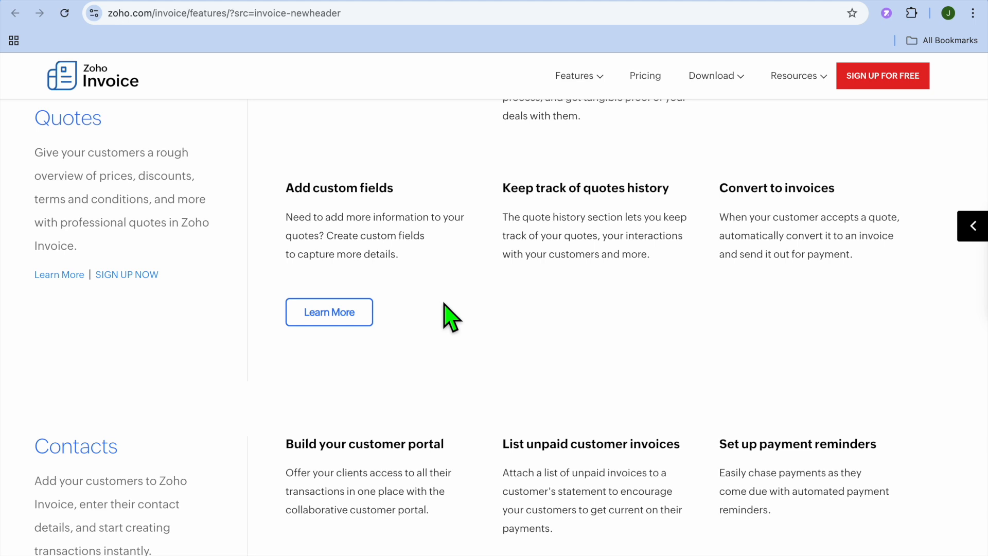
mouse_move(520, 305)
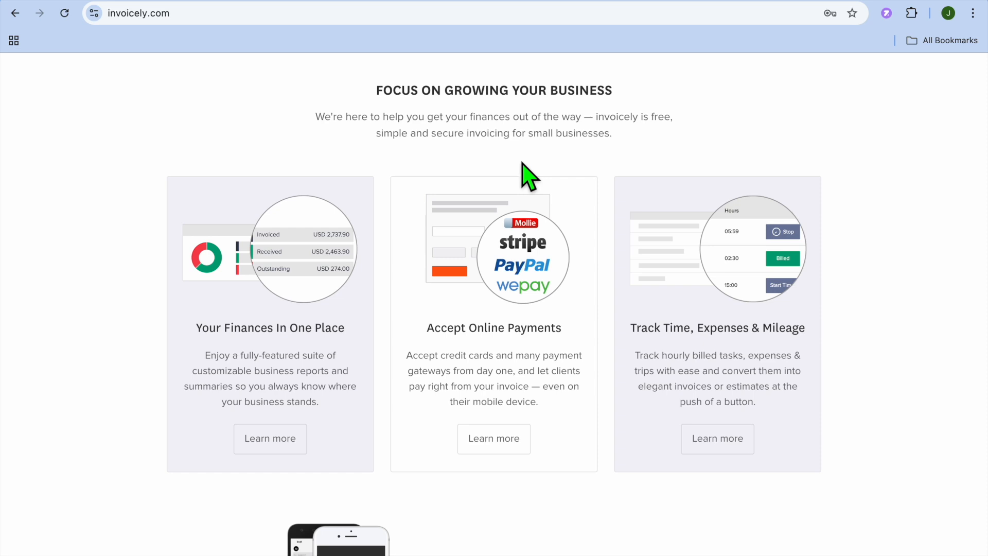
mouse_move(500, 60)
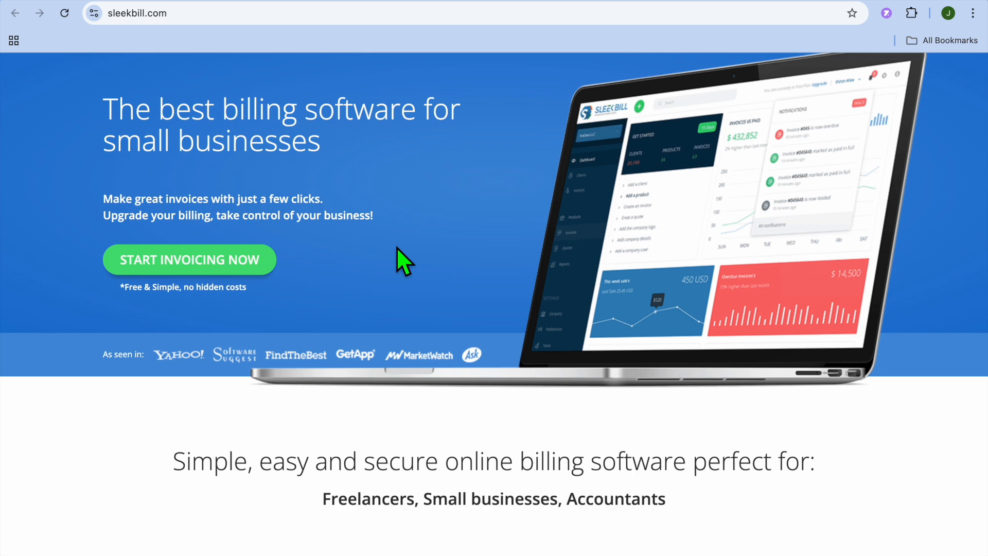
mouse_move(403, 108)
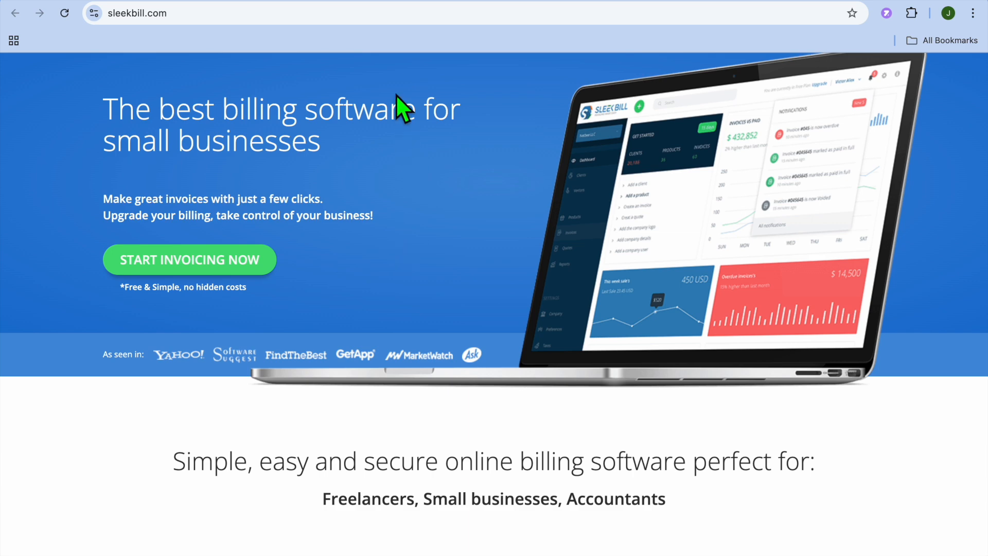